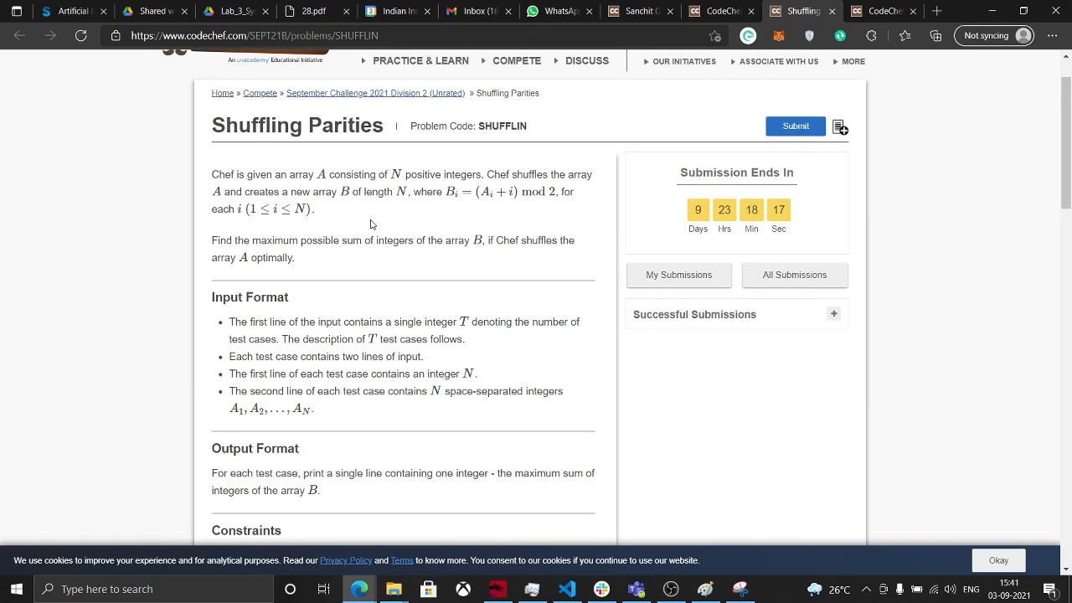
- Hand-write B with subscript i and the values 0 and 1 beside it
scroll(down, 3)
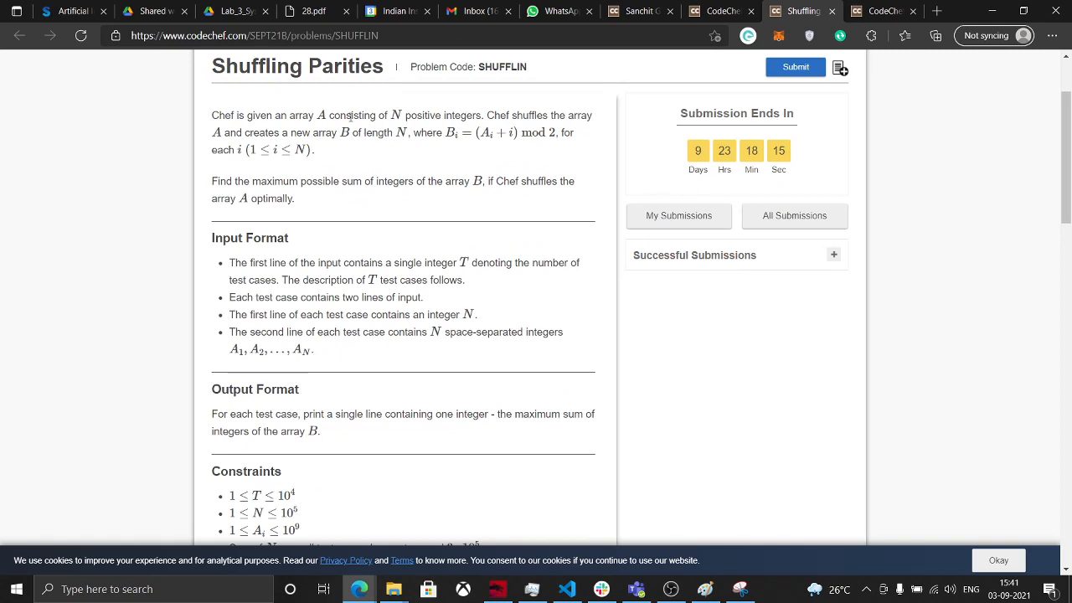
double_click(320, 114)
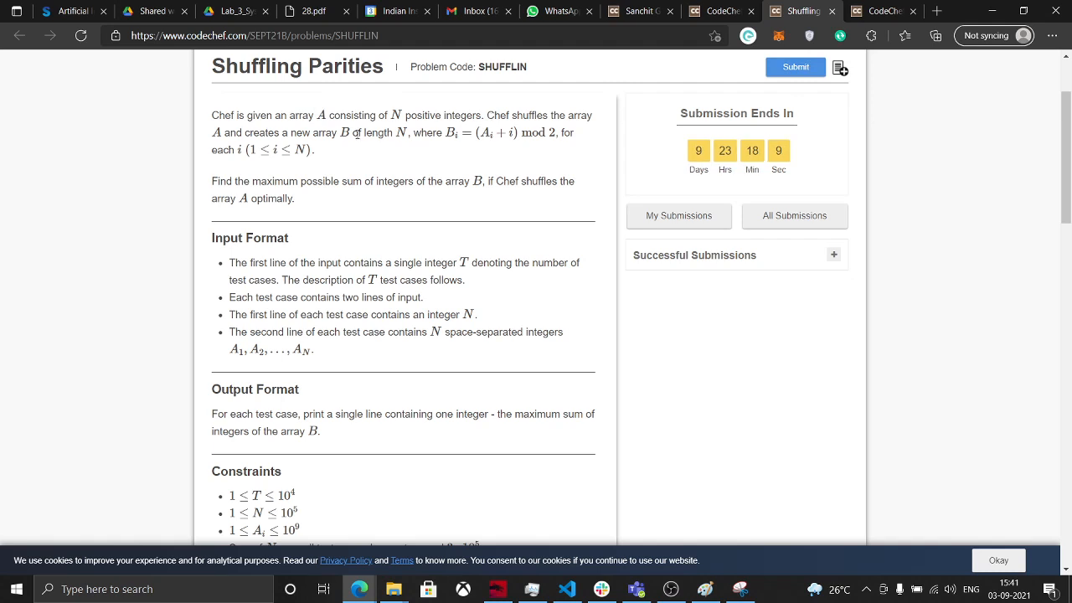
mouse_move(461, 170)
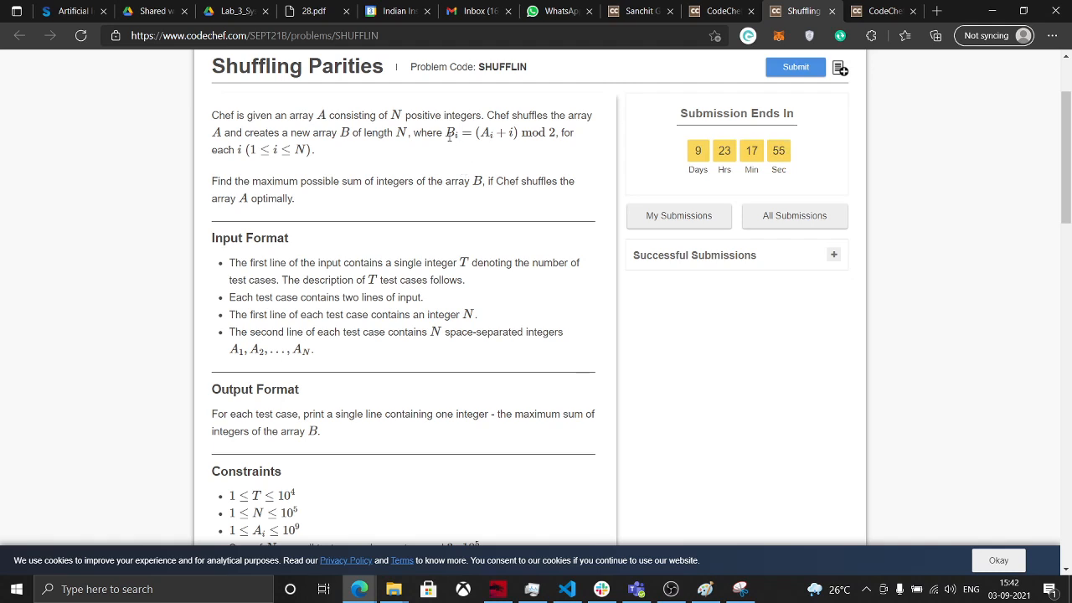
double_click(449, 133)
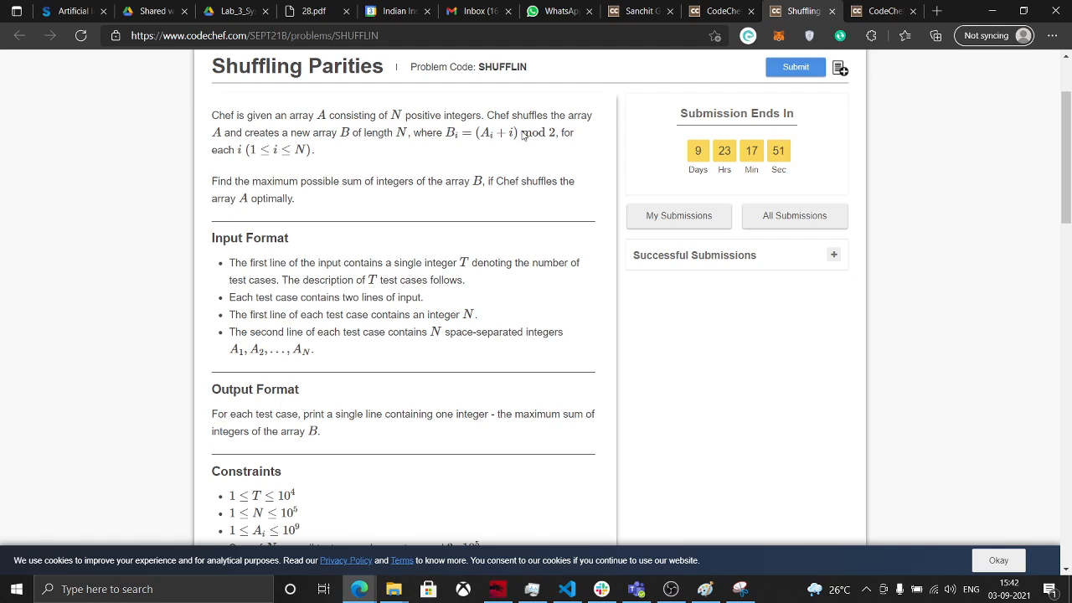
double_click(533, 133)
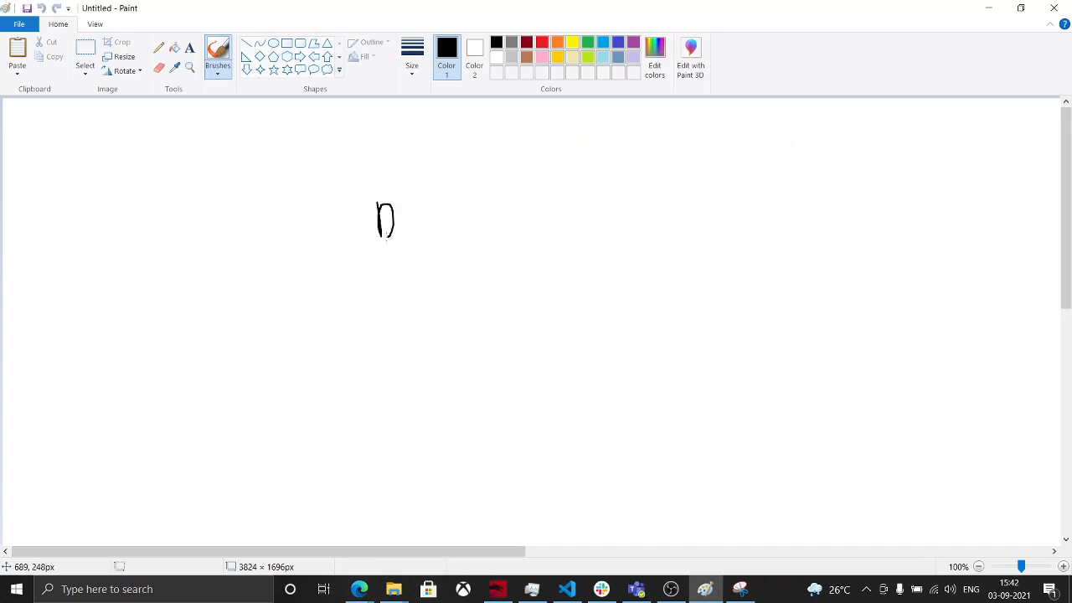
drag(385, 222, 432, 256)
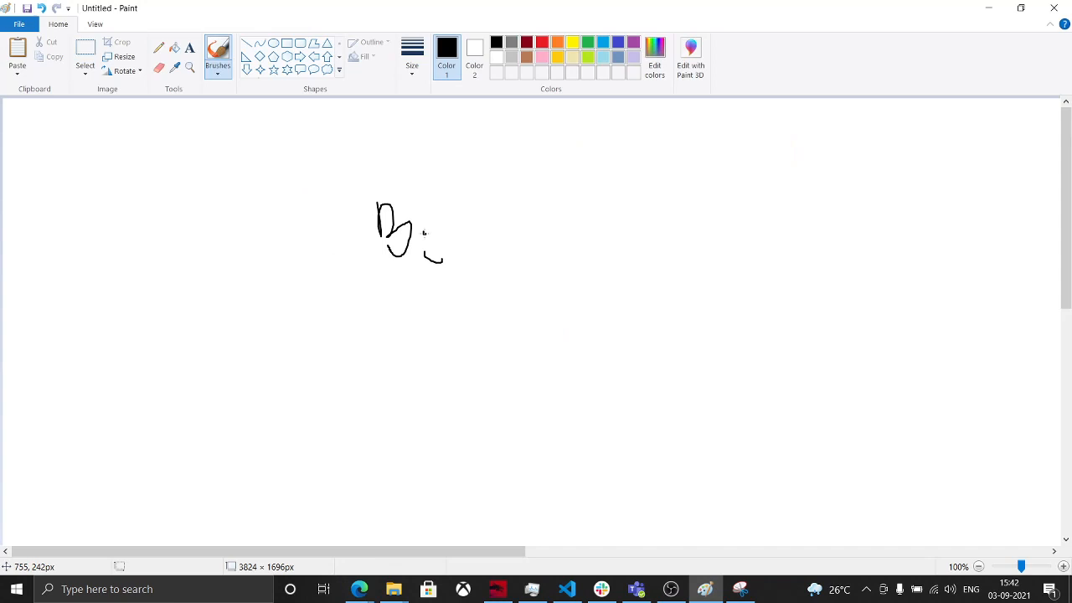
mouse_move(559, 203)
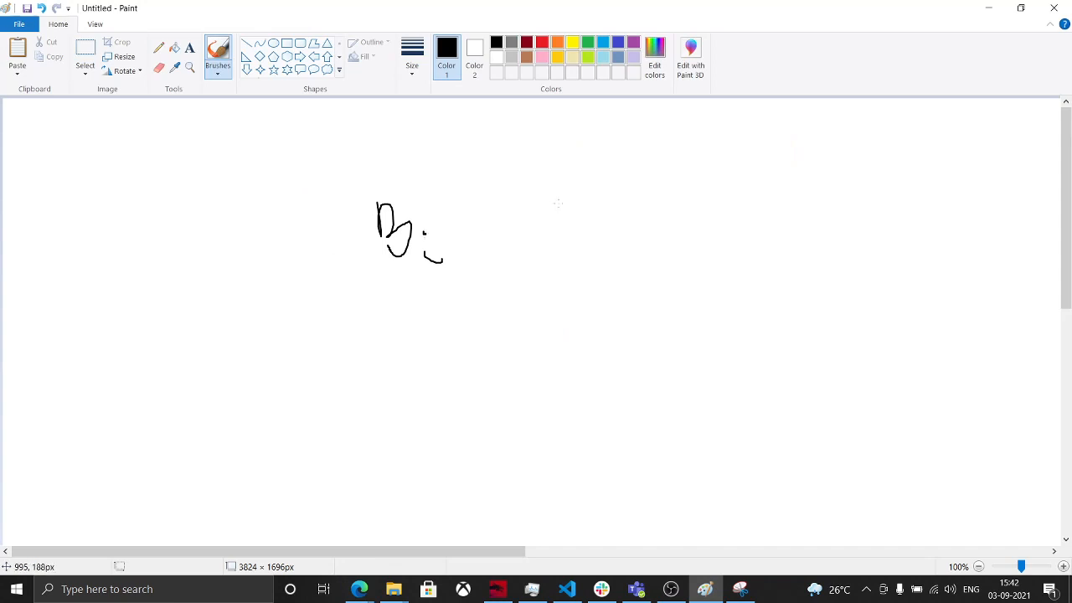
drag(553, 213, 582, 243)
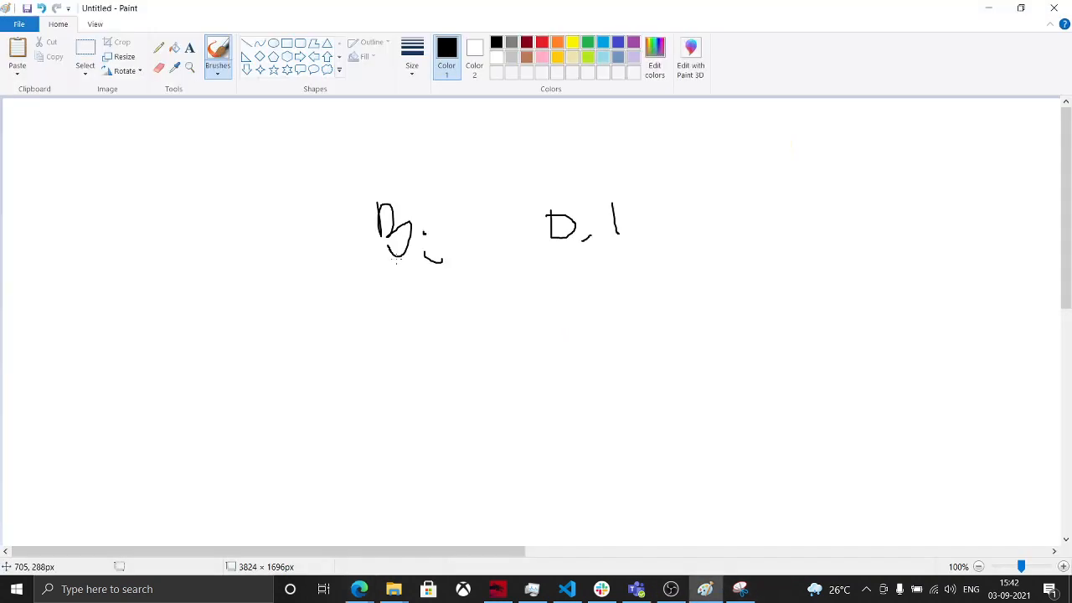
mouse_move(408, 301)
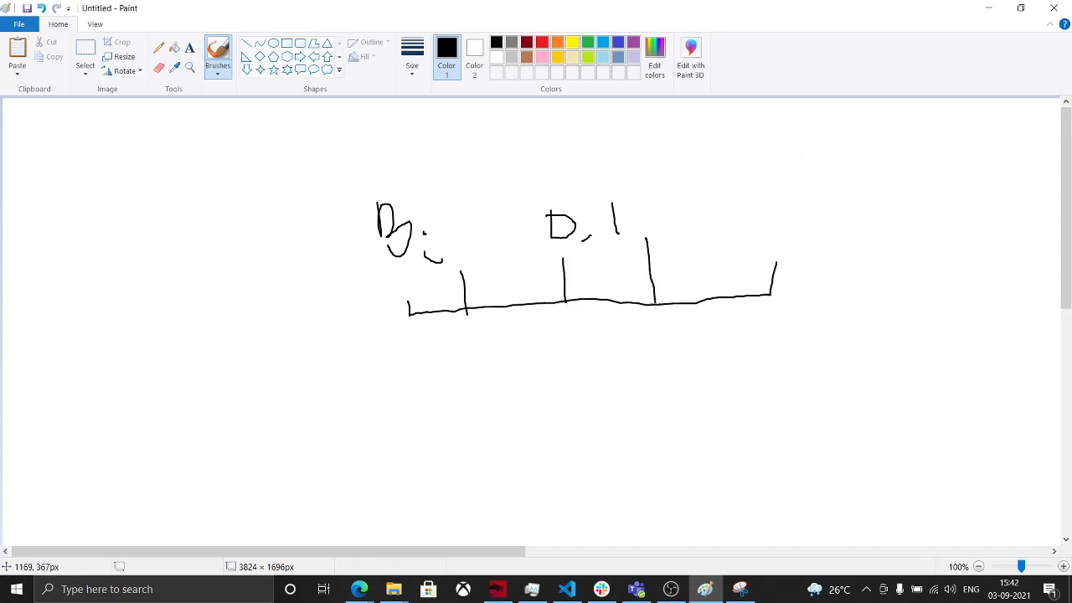
- Add the last cell divider and top edge, then write parities 1 0 1 0 1 and indices 1–3
drag(716, 242, 716, 289)
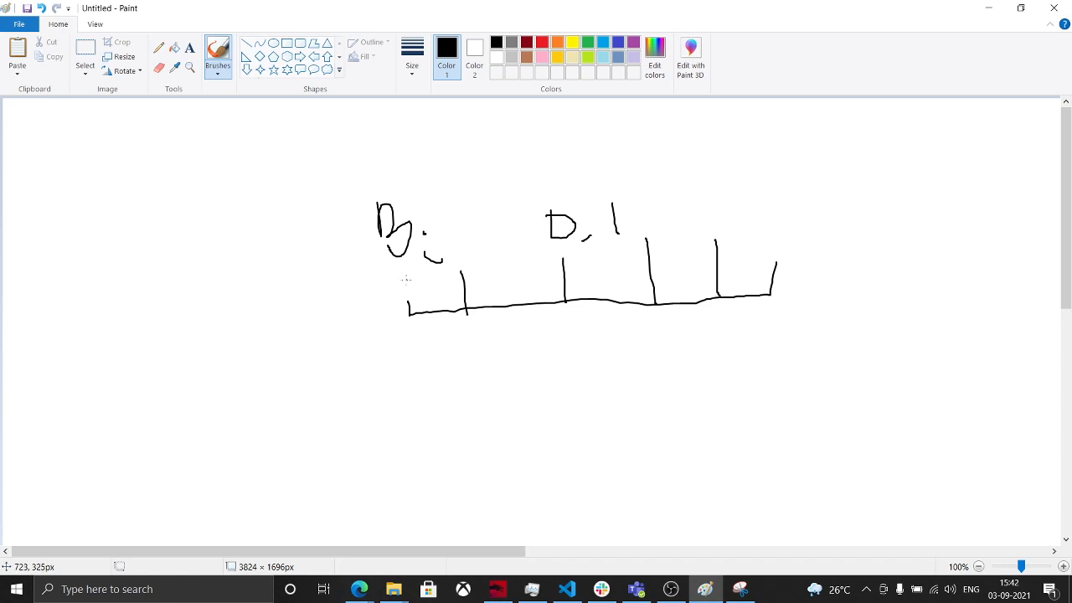
drag(408, 302, 444, 274)
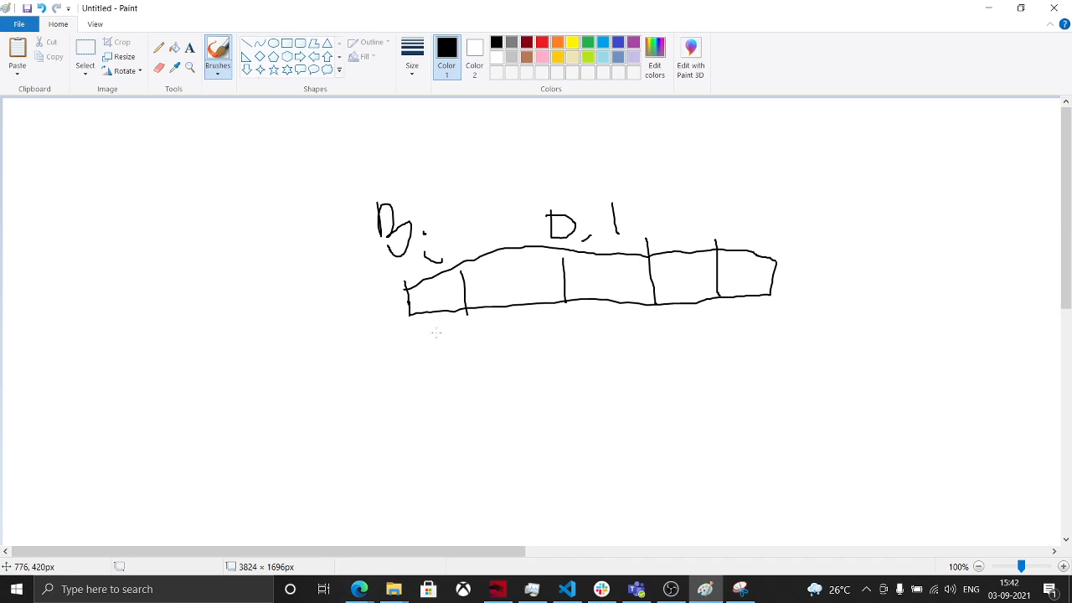
mouse_move(439, 336)
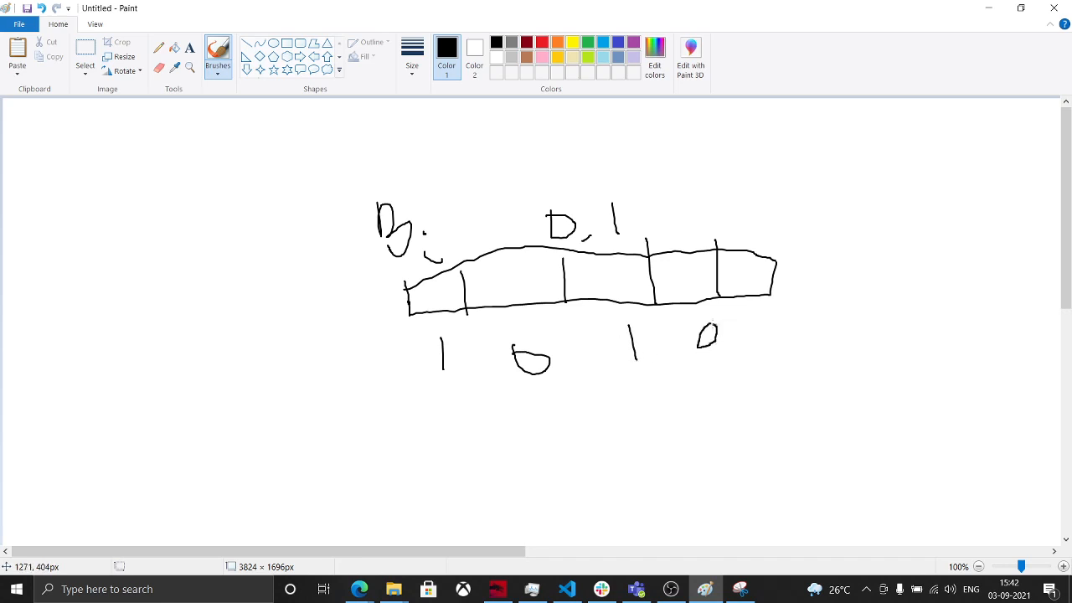
drag(762, 317, 761, 344)
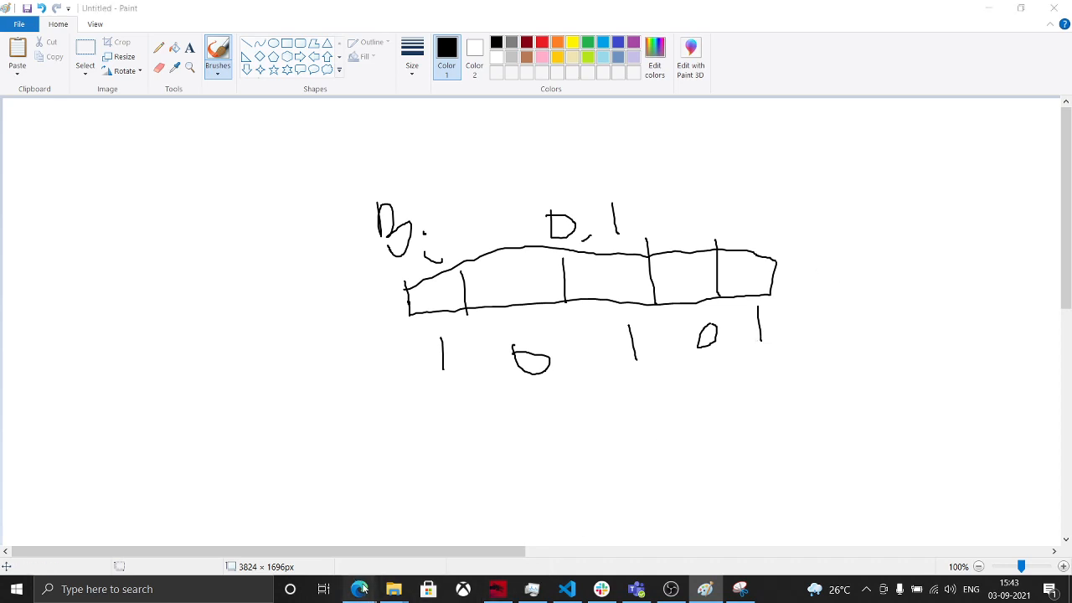
click(358, 589)
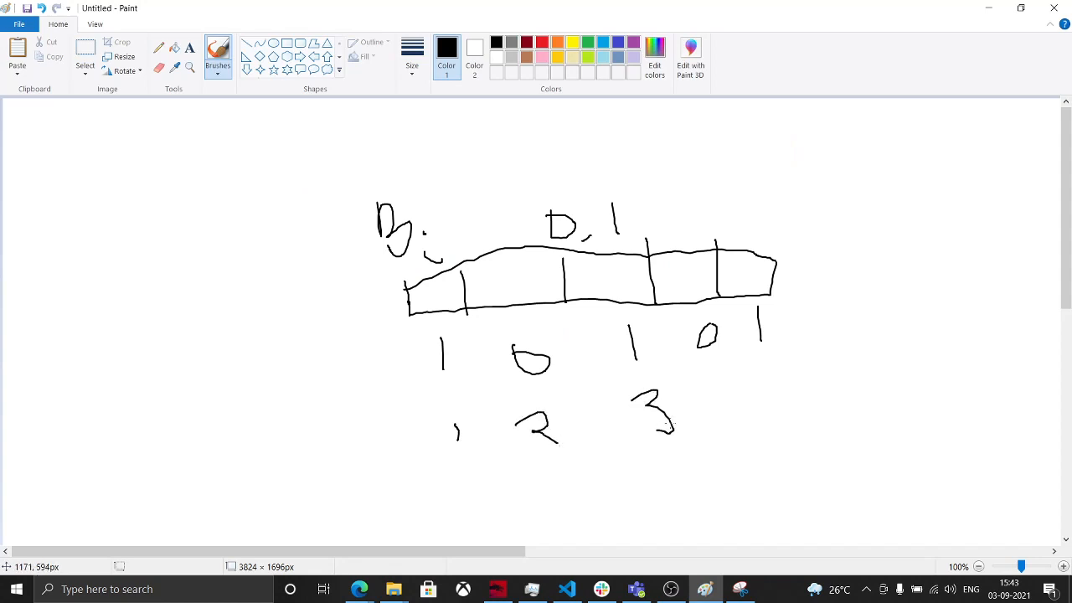
- Write indices 4 and 5, the A_i label expression below, and redraw the parity marks
drag(714, 390, 729, 419)
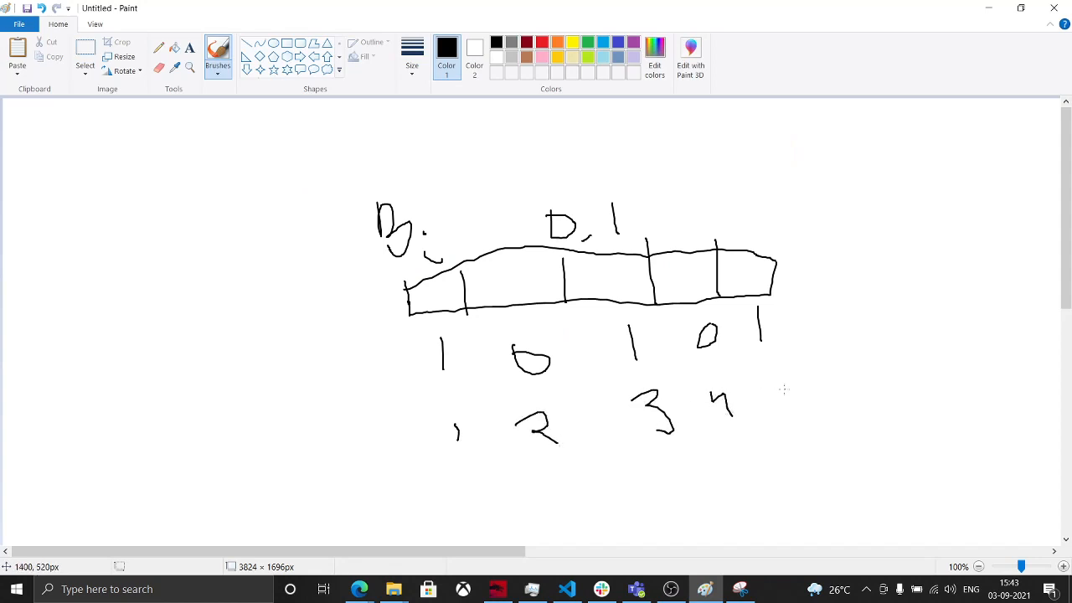
drag(771, 390, 788, 436)
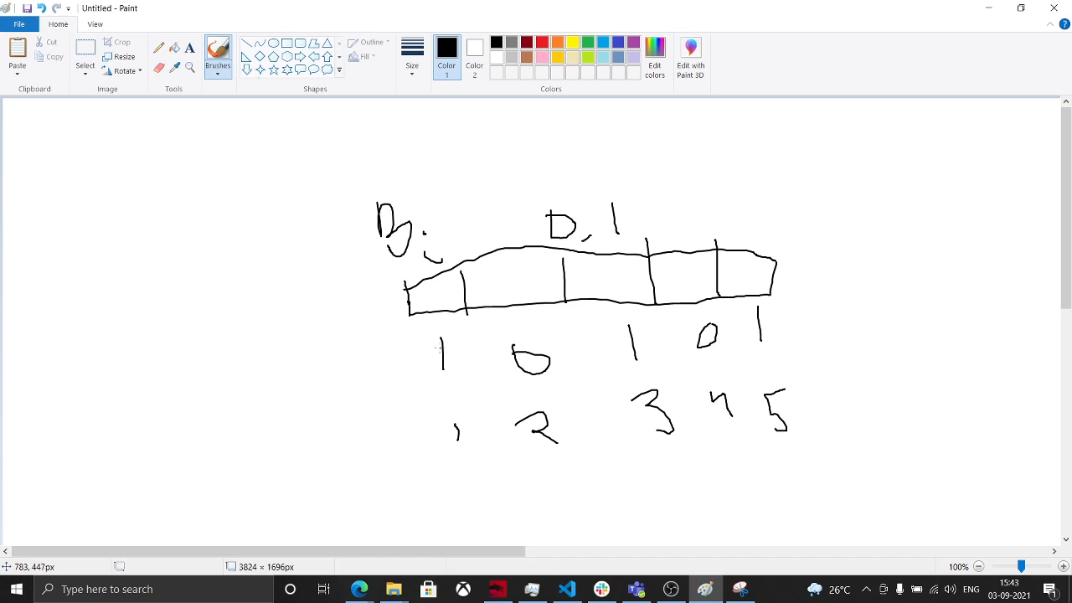
drag(459, 502, 454, 526)
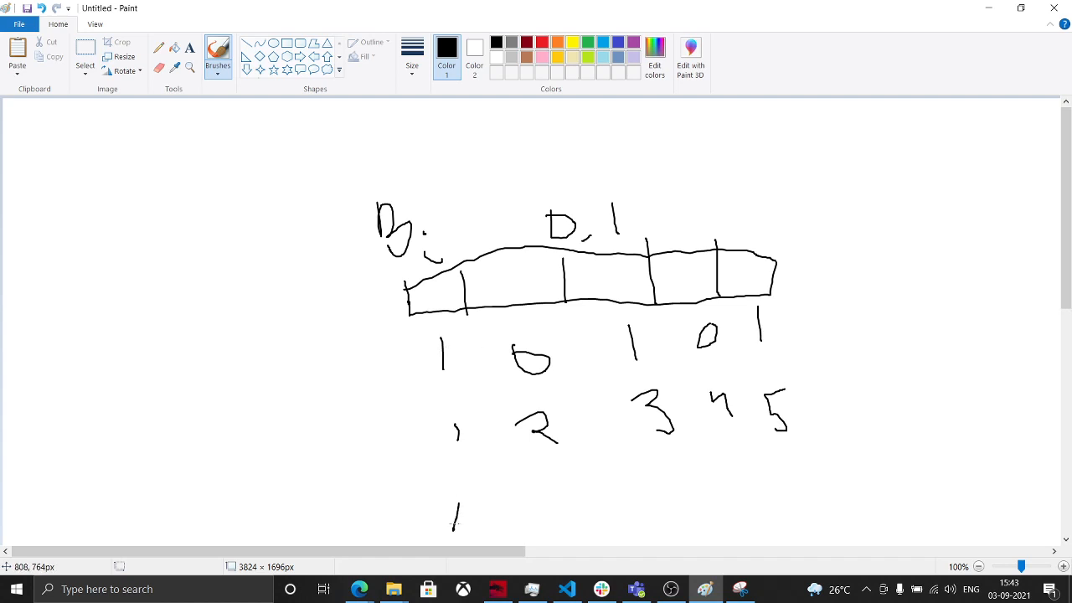
drag(457, 502, 473, 532)
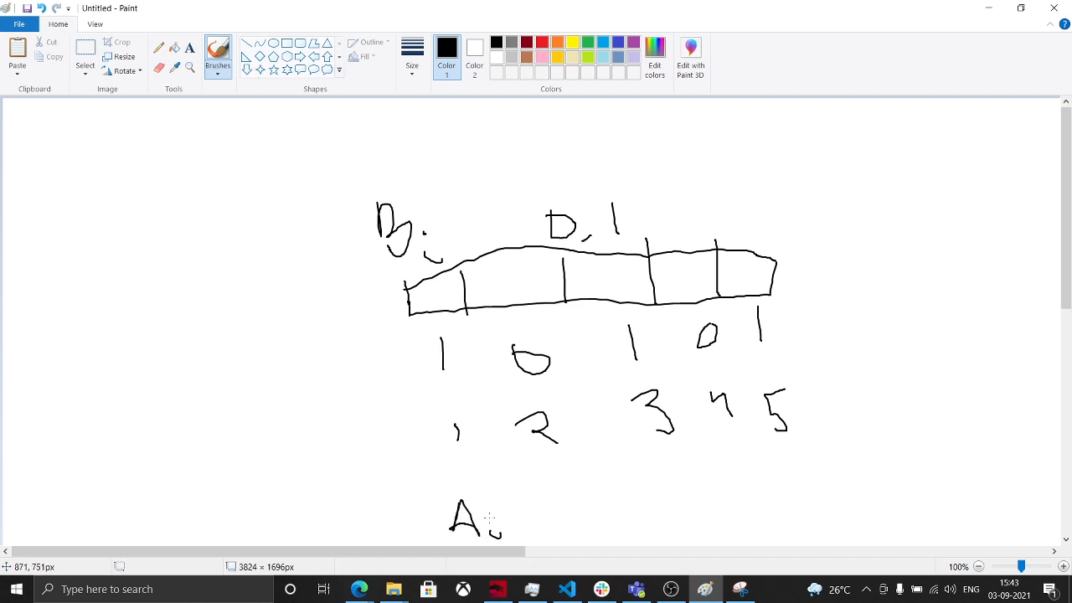
drag(501, 502, 513, 528)
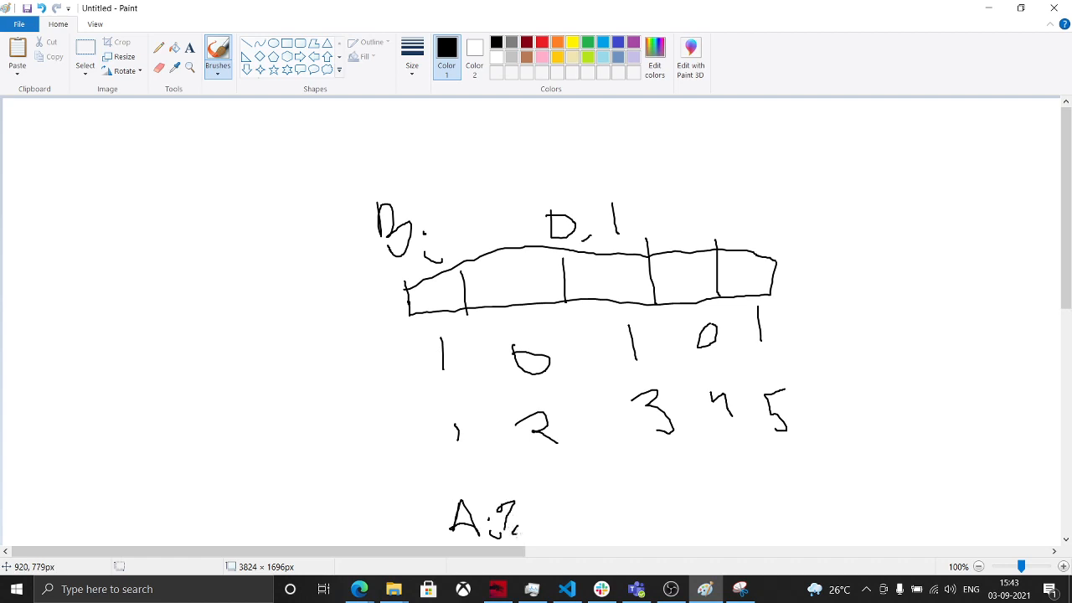
drag(509, 493, 536, 532)
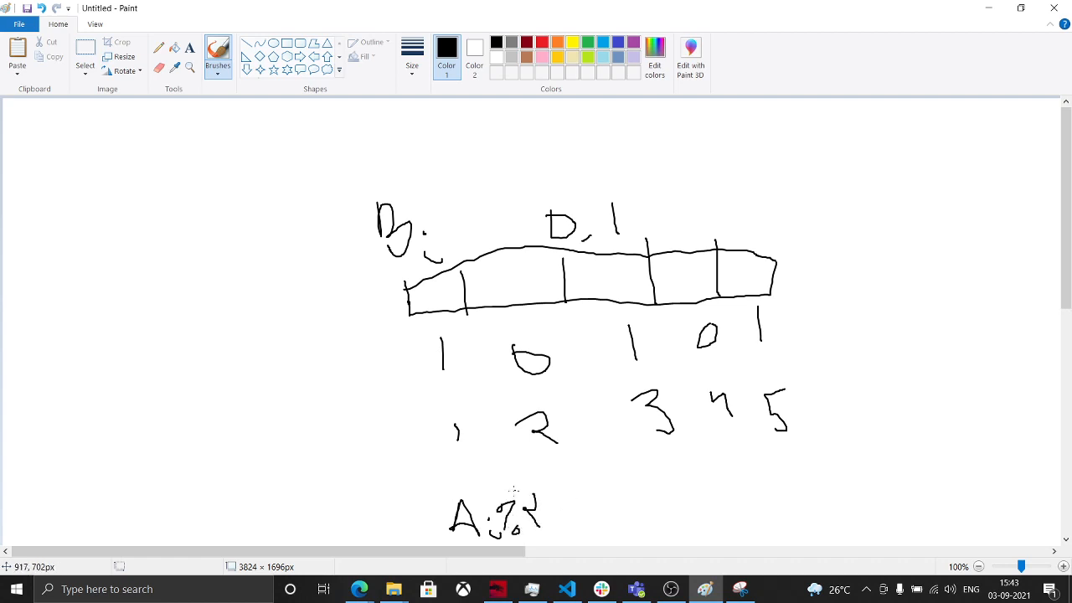
drag(519, 515, 523, 486)
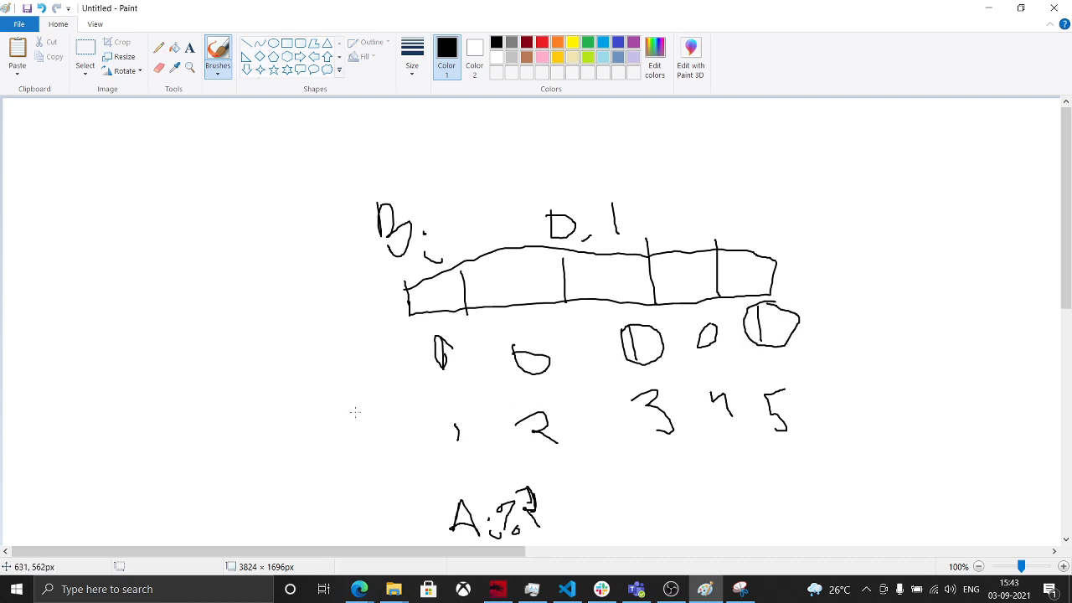
- Sketch curved arrows linking positions one through five to their parity marks
drag(356, 415, 417, 352)
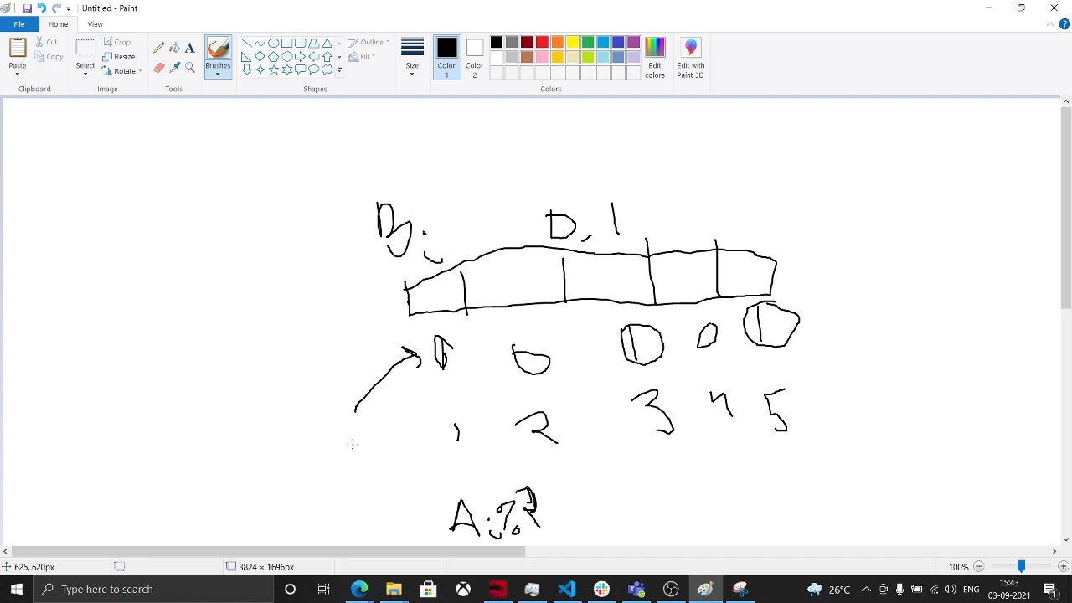
drag(627, 362, 614, 423)
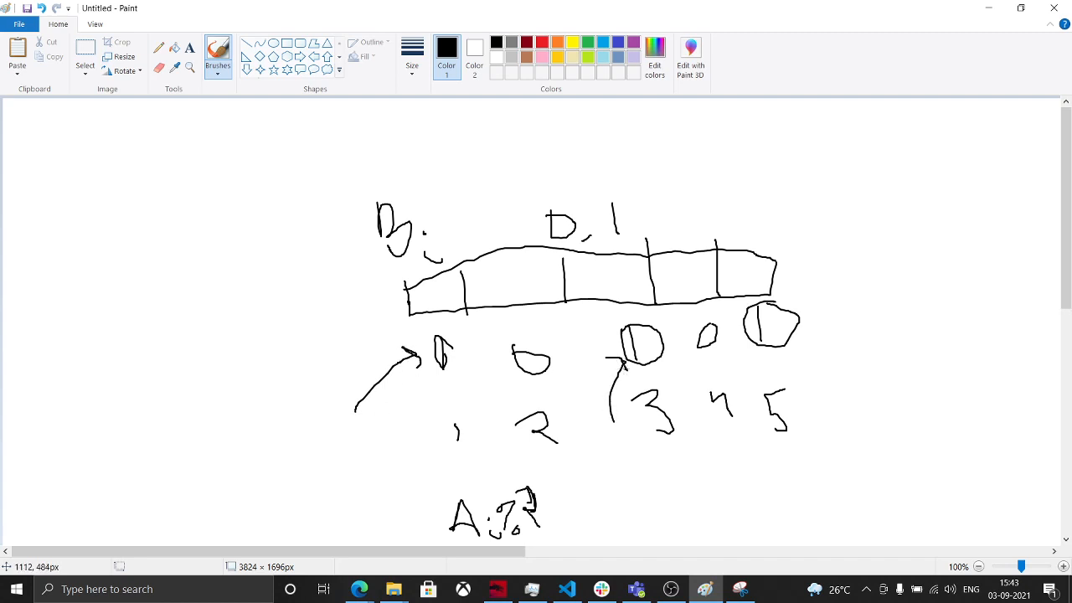
drag(783, 351, 842, 411)
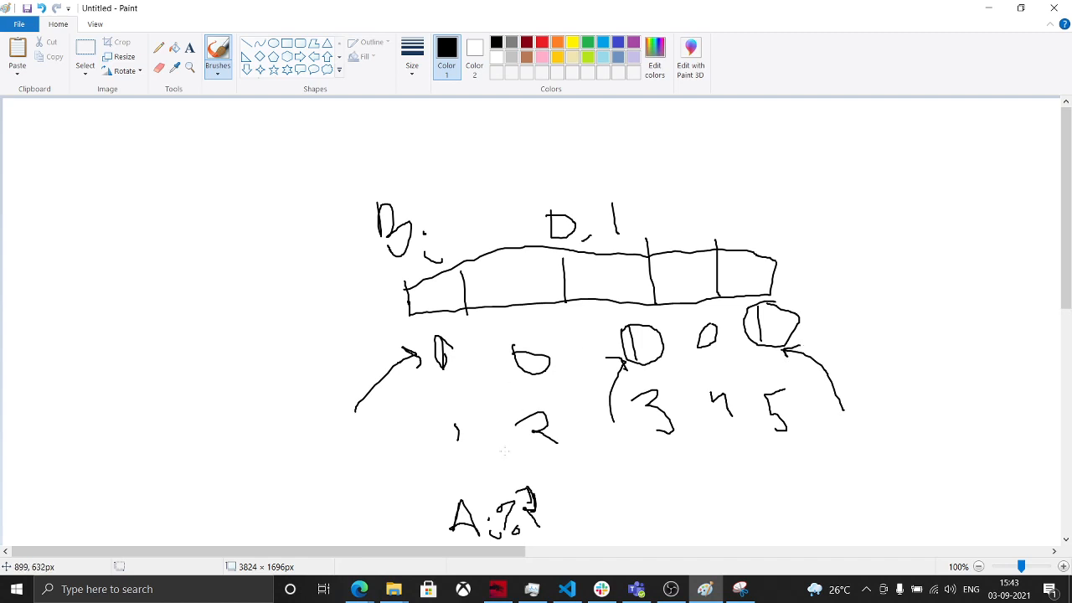
drag(541, 393, 503, 452)
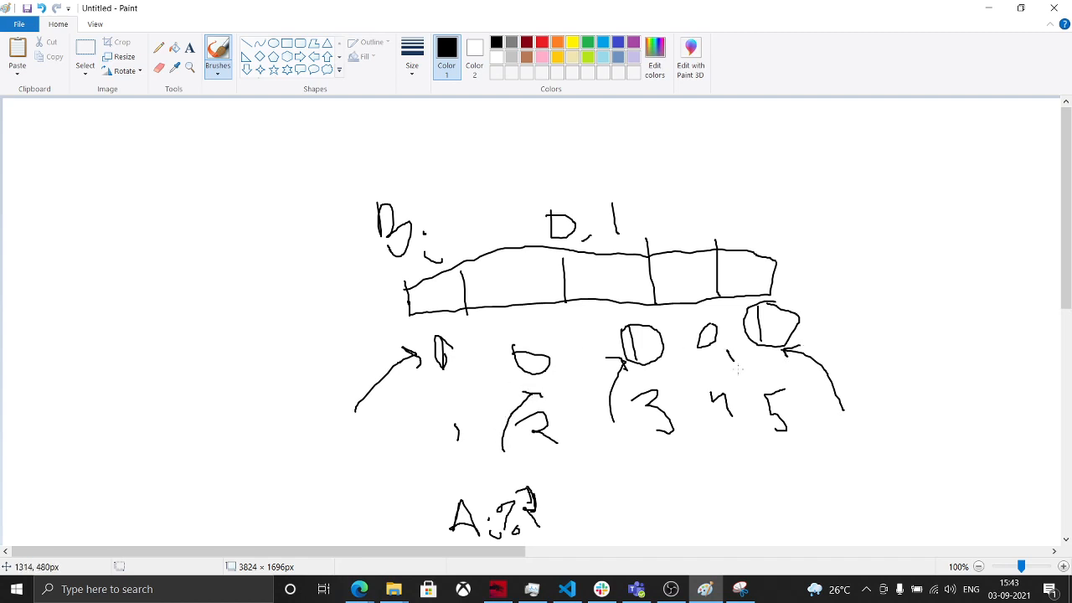
drag(737, 361, 750, 427)
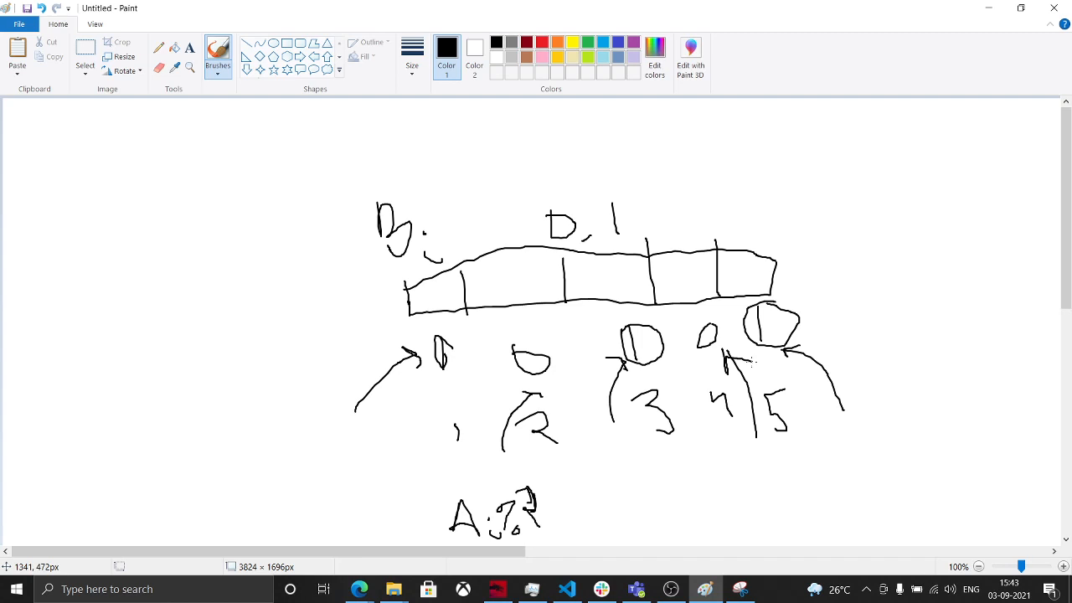
mouse_move(748, 362)
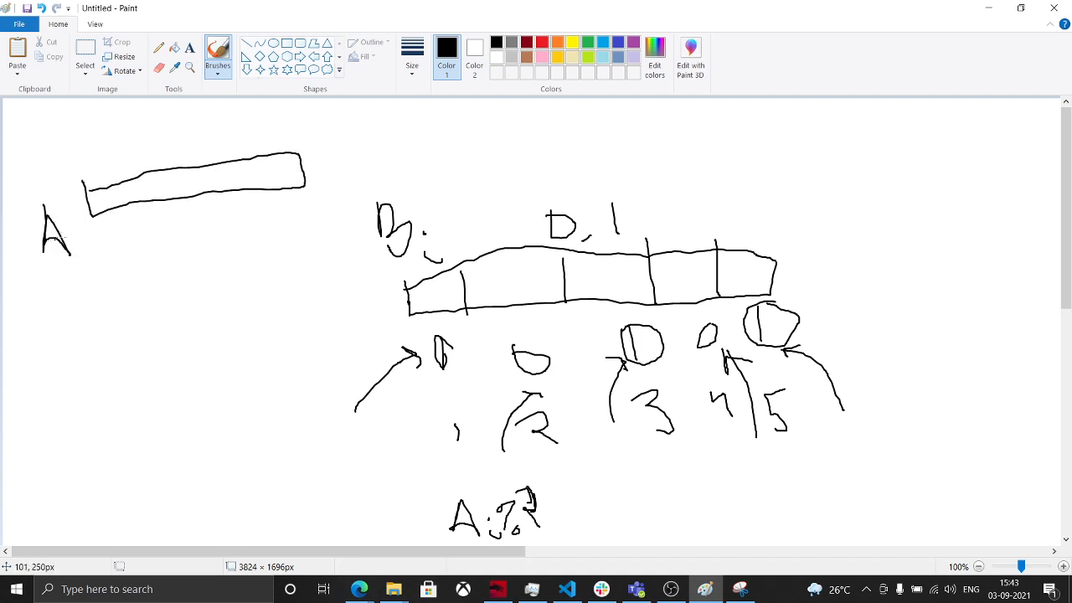
- Tick array A's first cell and handwrite 'odd' and 'even' beneath it
click(75, 249)
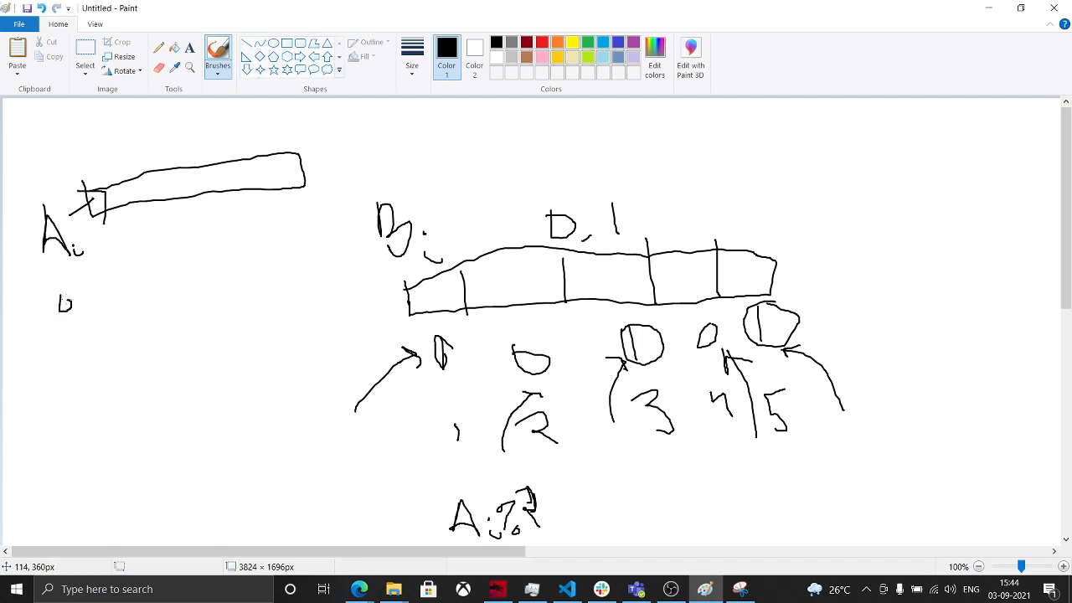
drag(113, 251, 100, 314)
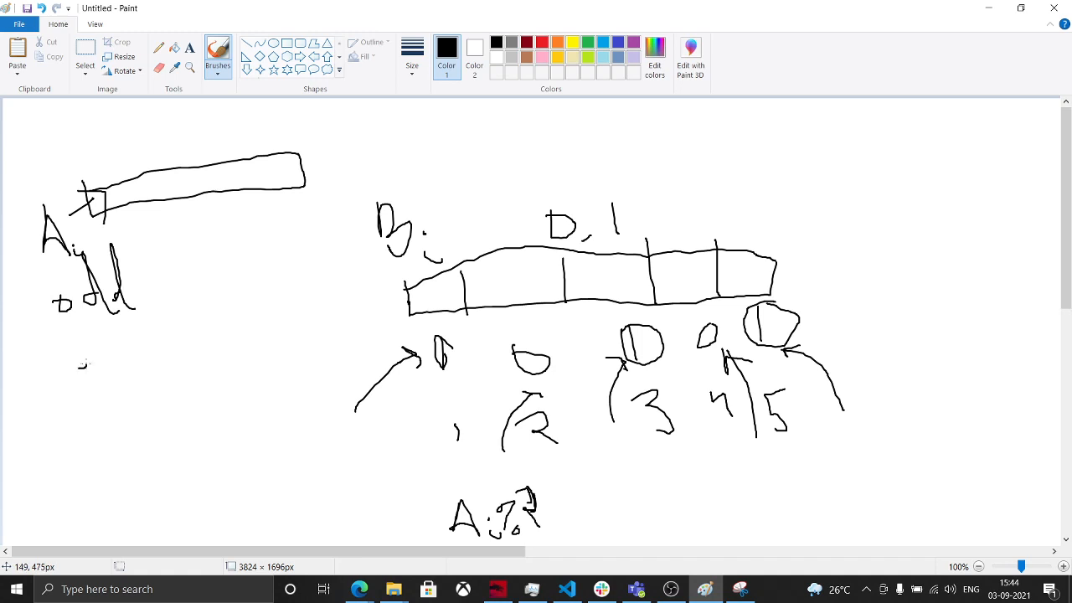
drag(79, 373, 108, 364)
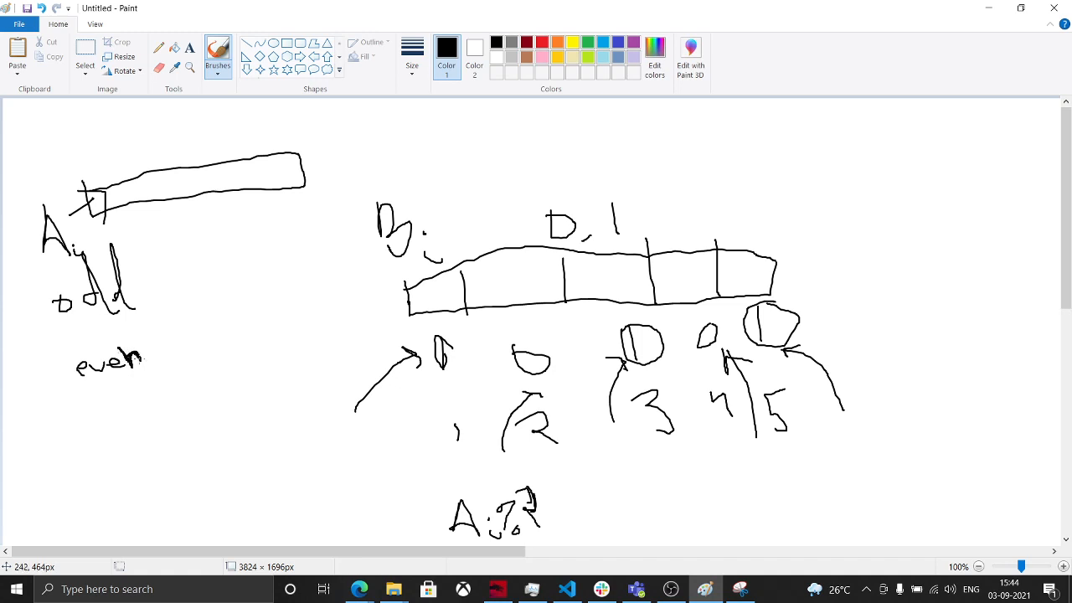
mouse_move(148, 283)
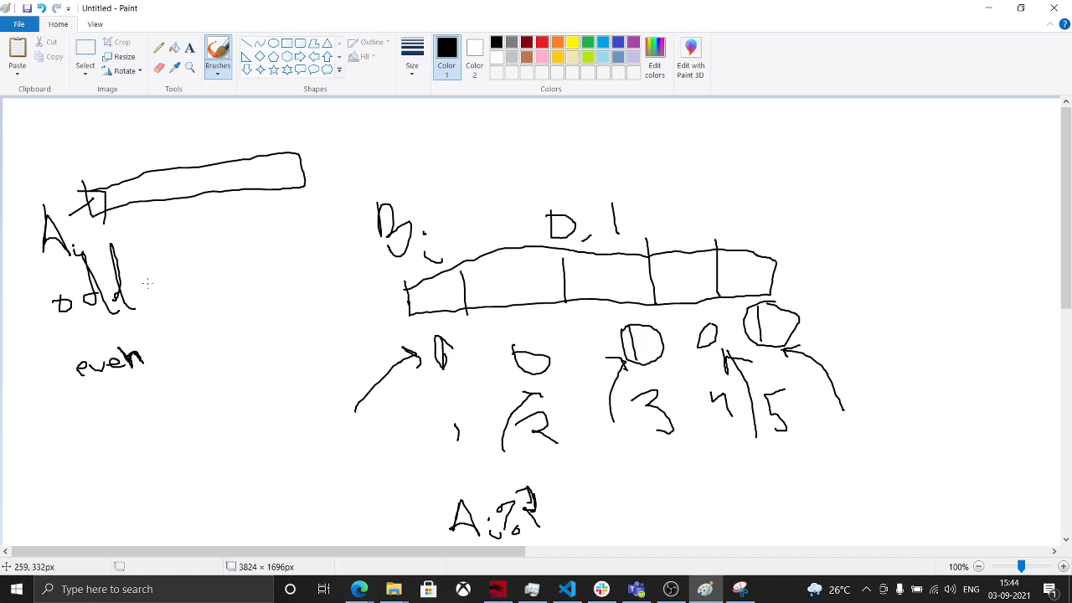
mouse_move(7, 327)
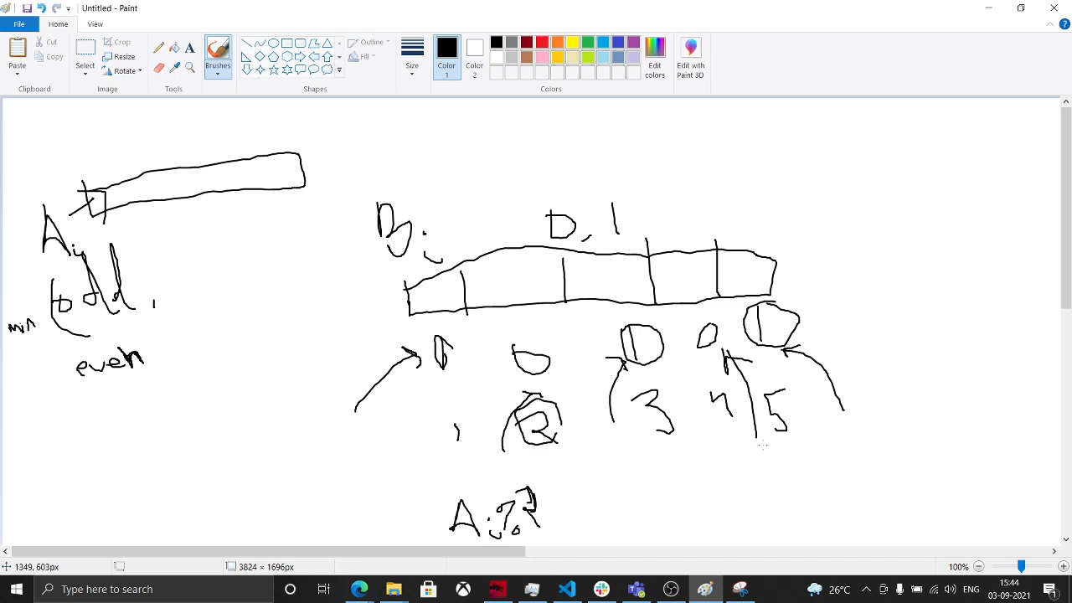
- Handwrite the cases 'n%2 = 0' and 'n%2 = 1' at the upper right
drag(875, 222, 904, 205)
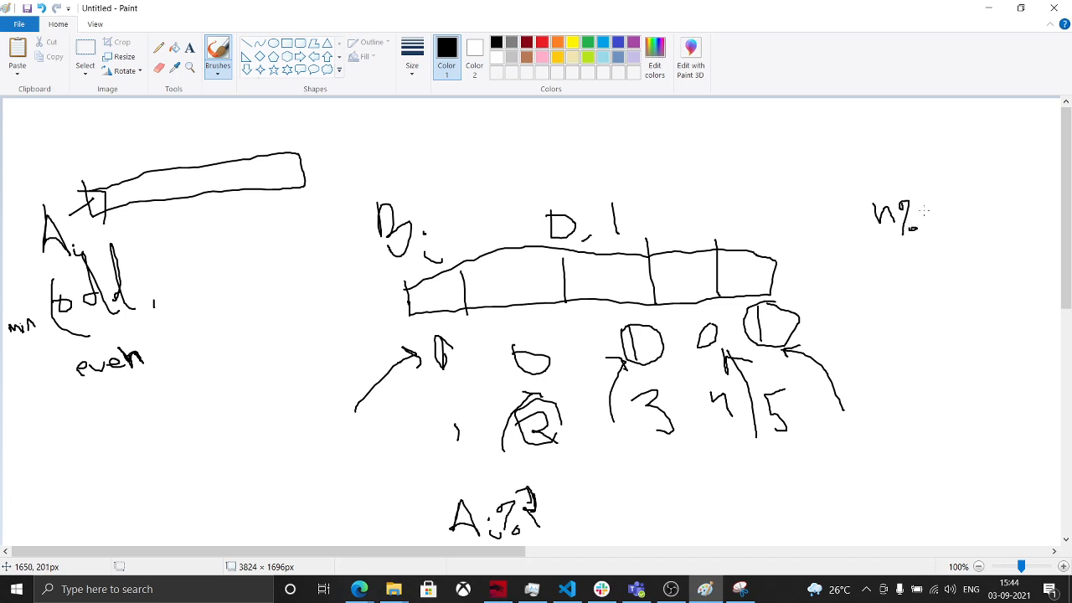
drag(930, 209, 980, 219)
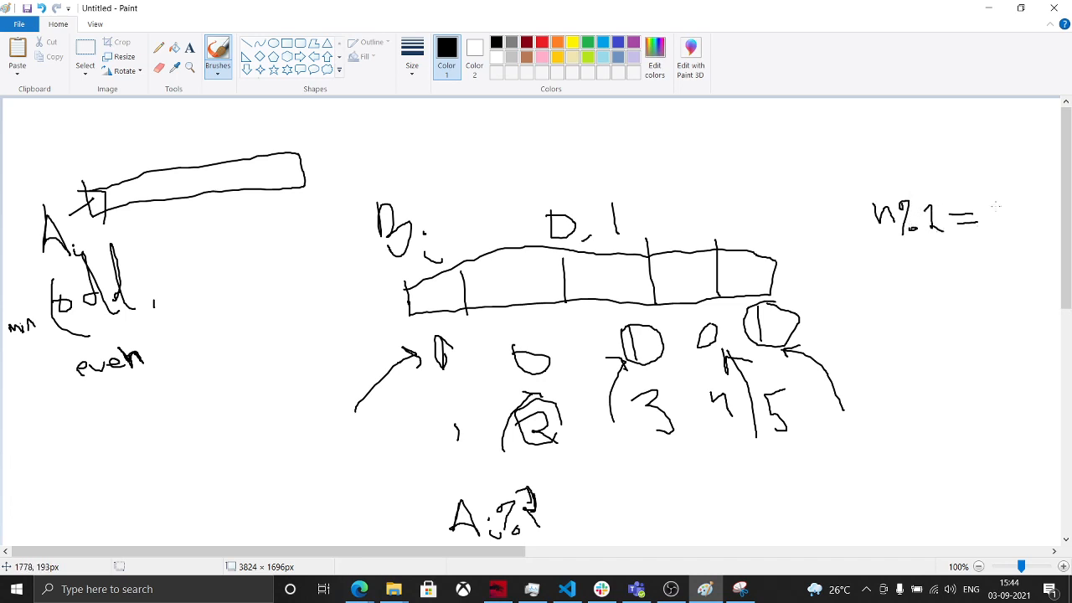
drag(997, 201, 1014, 222)
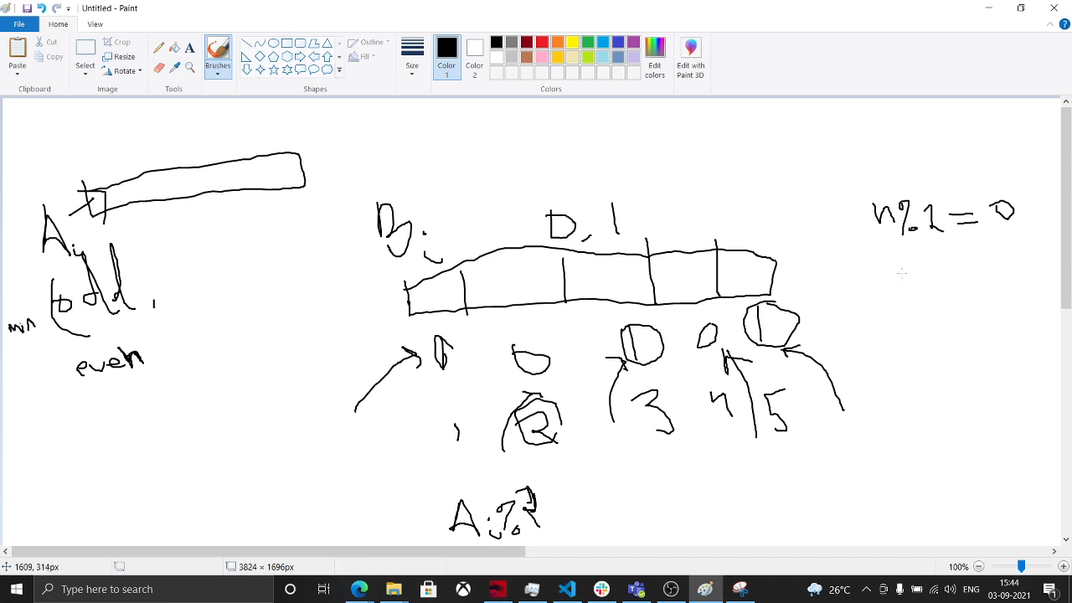
drag(905, 280, 926, 272)
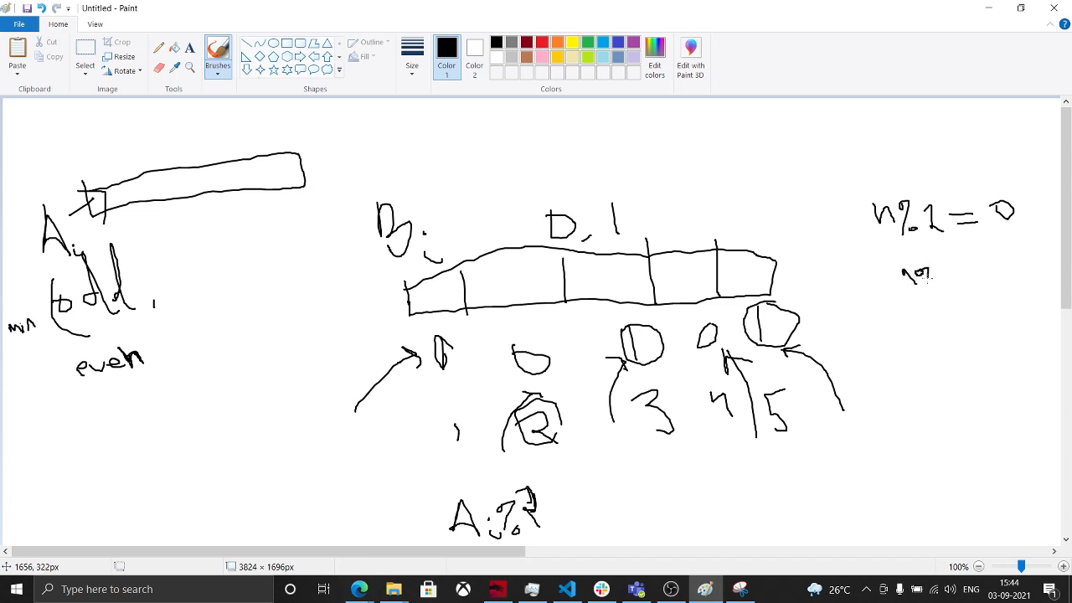
drag(951, 259, 972, 280)
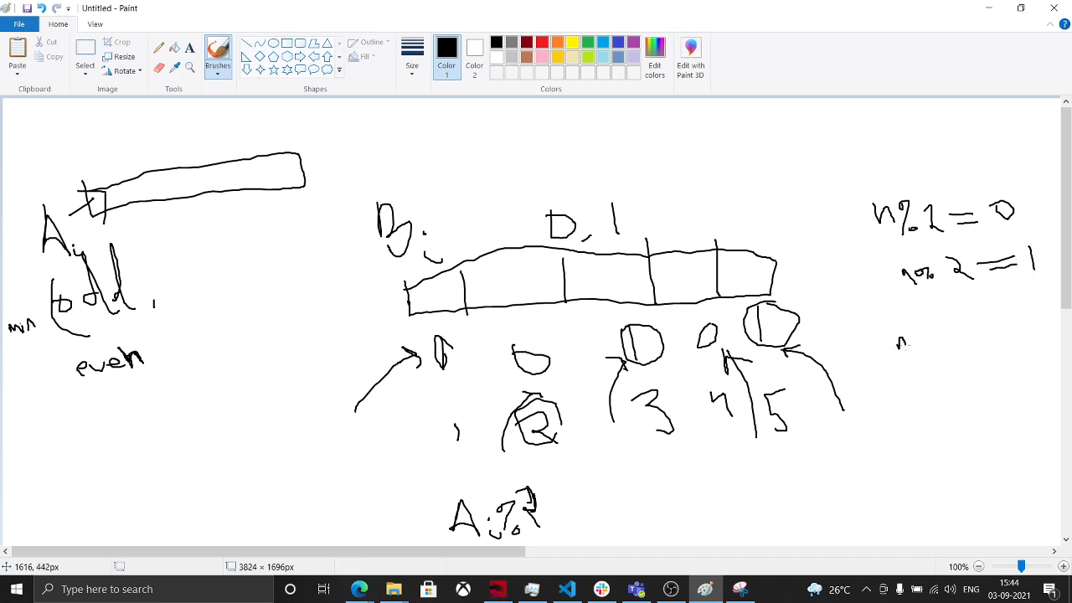
- Write 'n/2 + 1' and 'n/2' below the cases on the right
drag(897, 356, 918, 386)
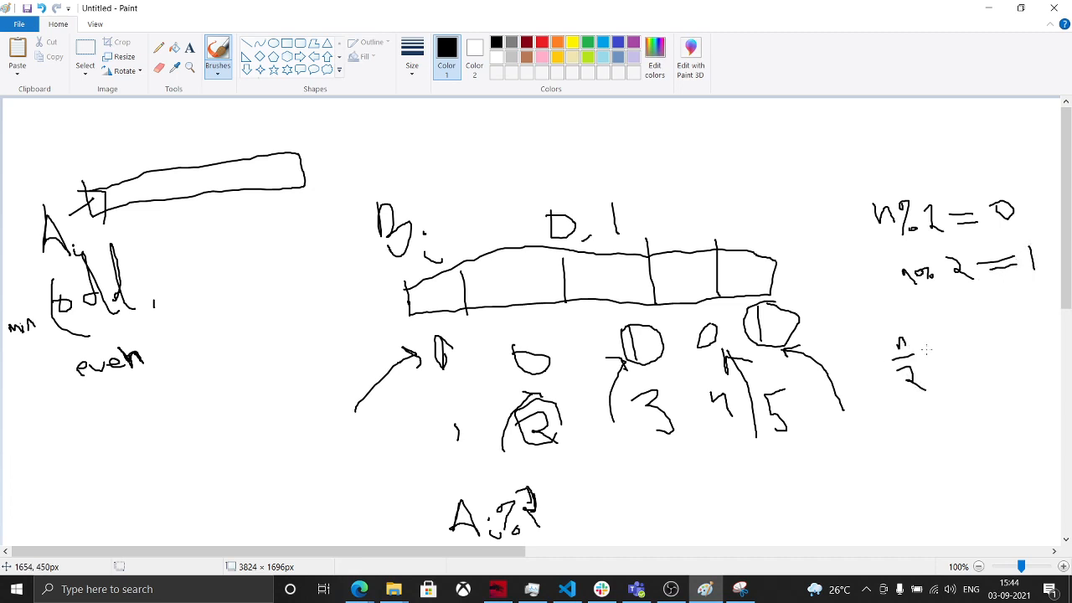
drag(922, 344, 959, 356)
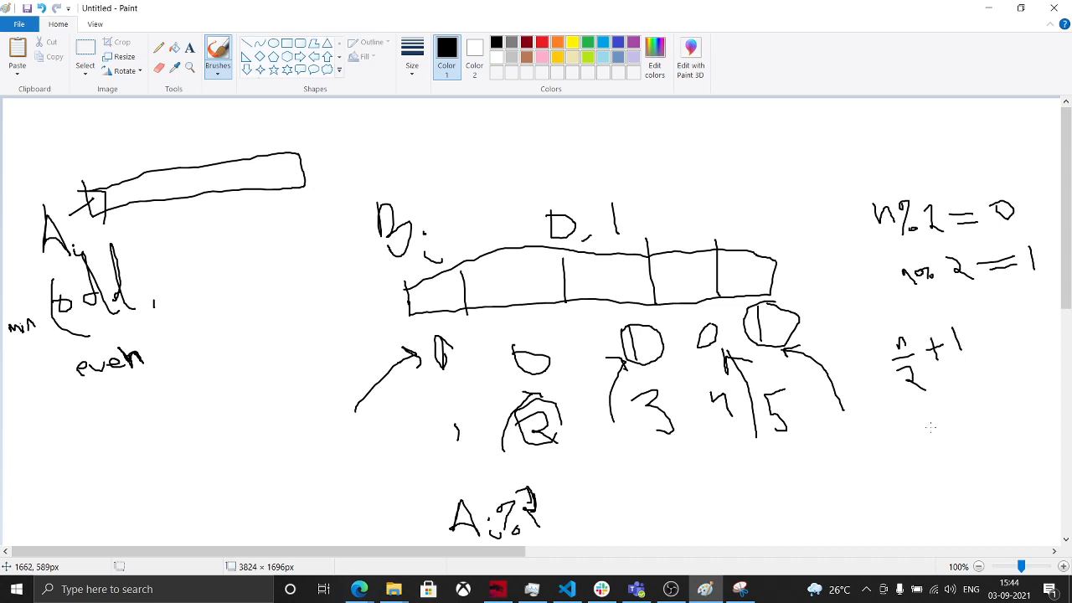
drag(939, 431, 976, 453)
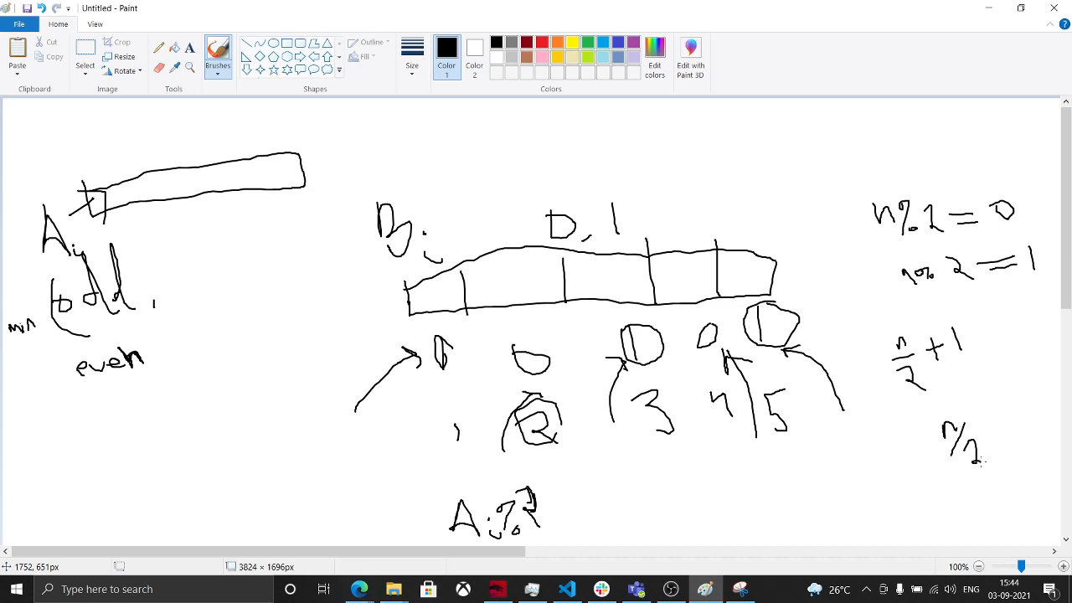
mouse_move(303, 324)
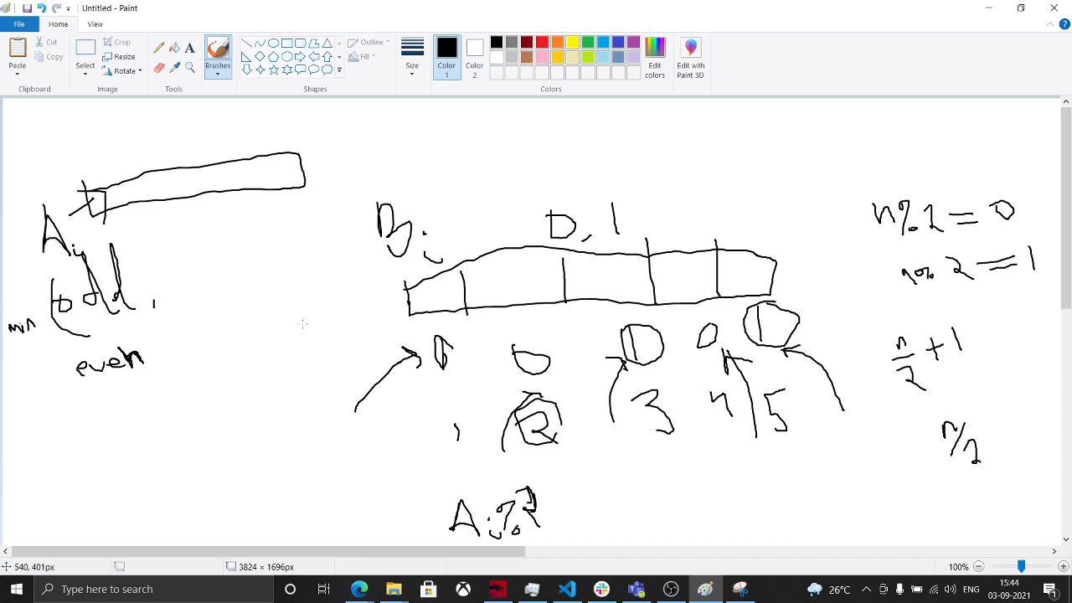
mouse_move(572, 379)
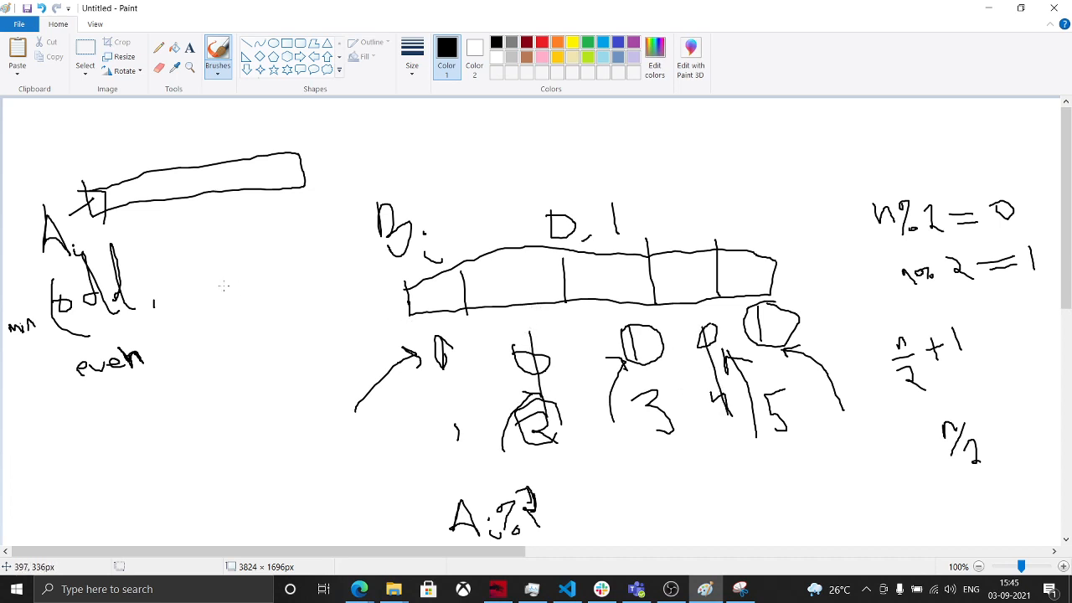
- Complete min(odd, n/2) with its closing bracket and add a plus sign
drag(170, 266, 178, 275)
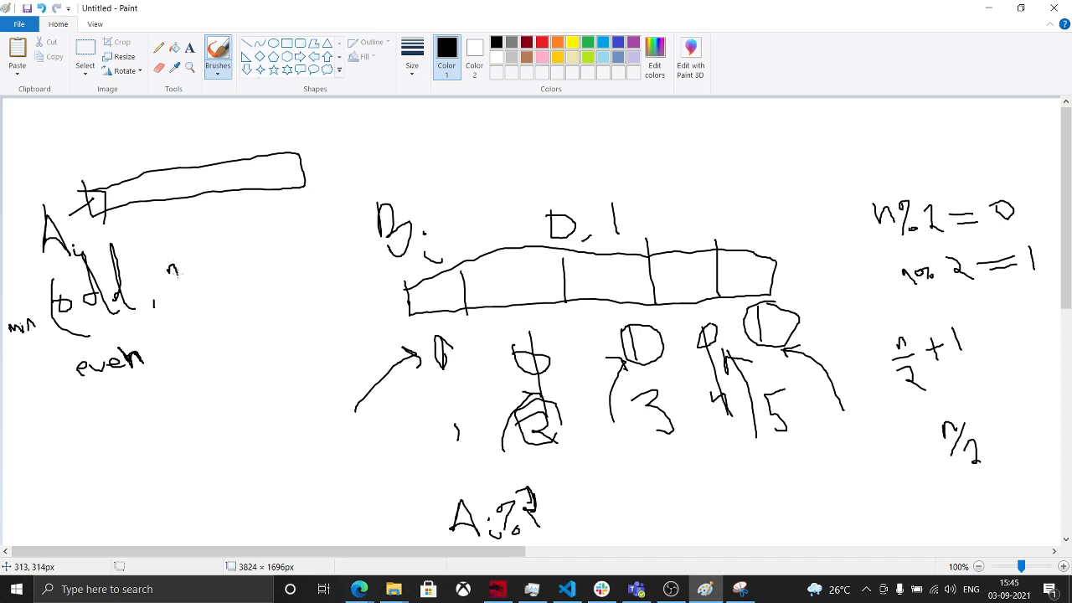
drag(176, 273, 183, 322)
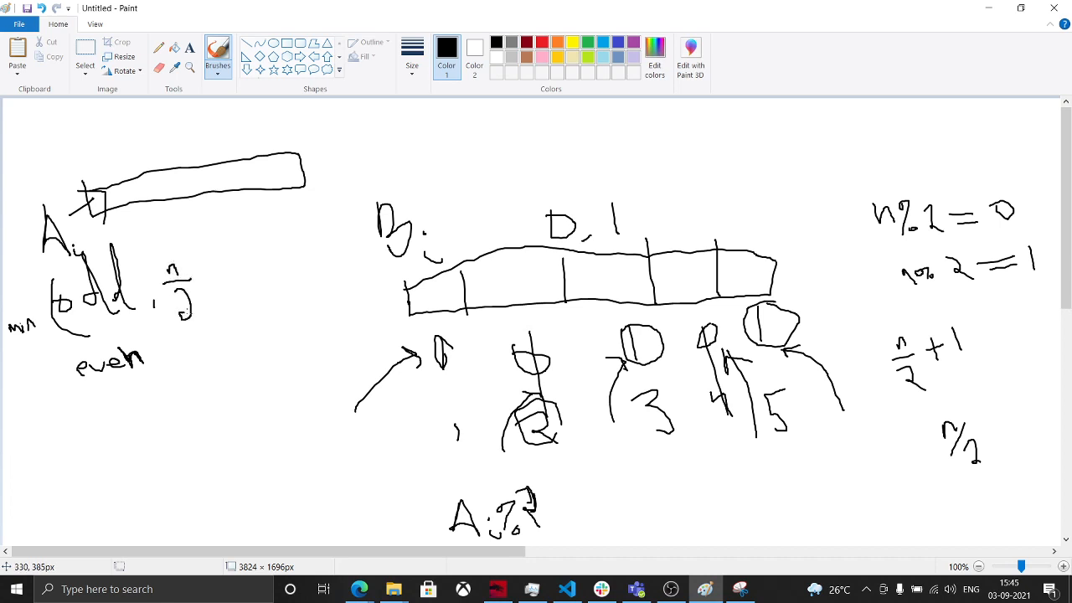
drag(205, 247, 231, 331)
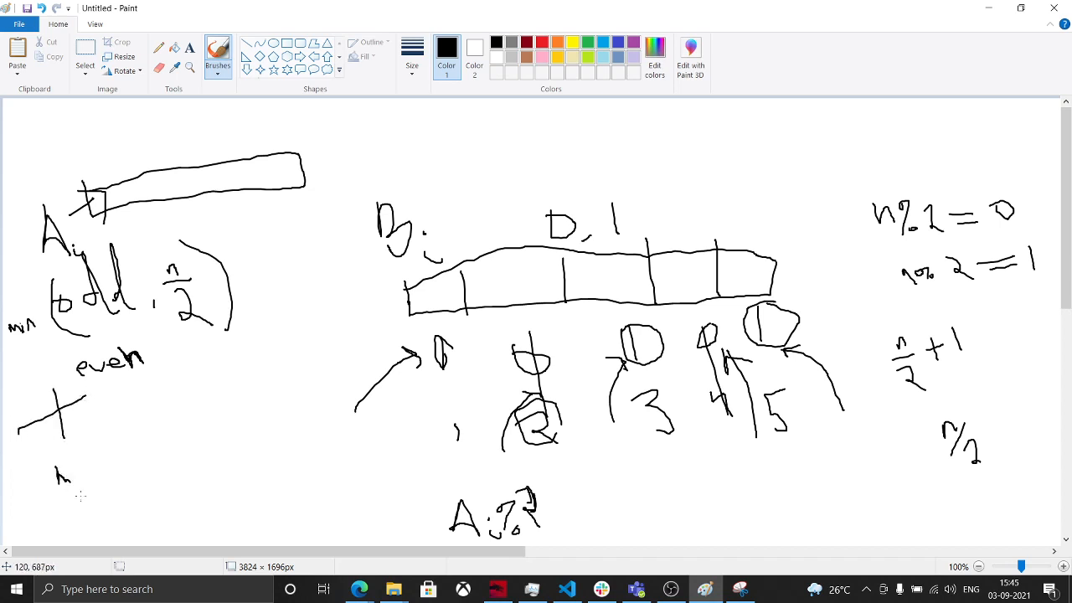
- Handwrite 'min(even, n/2 + 1)' below the plus sign
drag(67, 470, 113, 486)
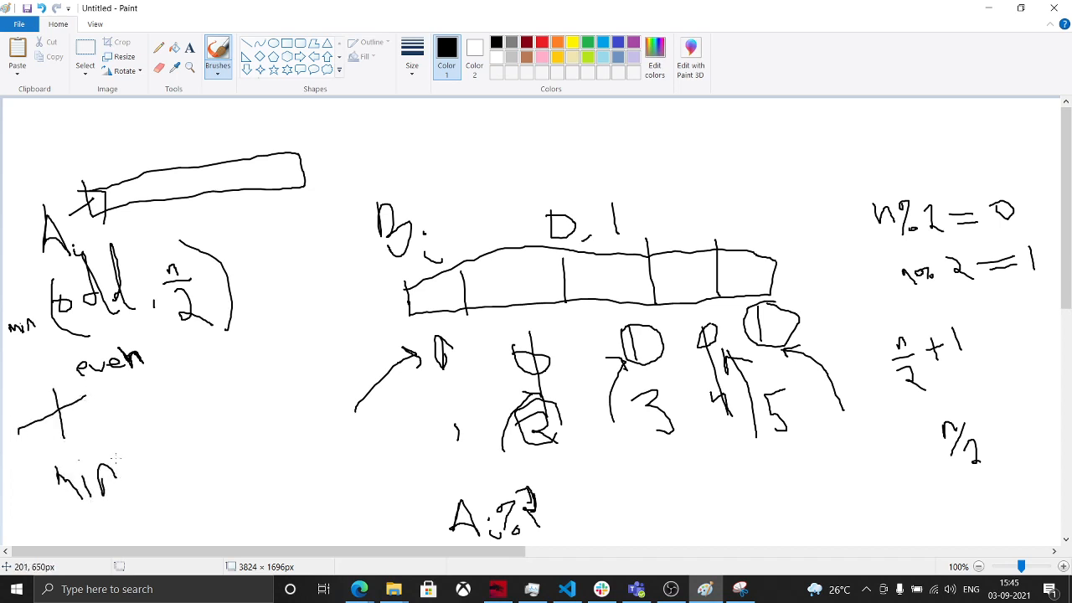
drag(122, 444, 168, 511)
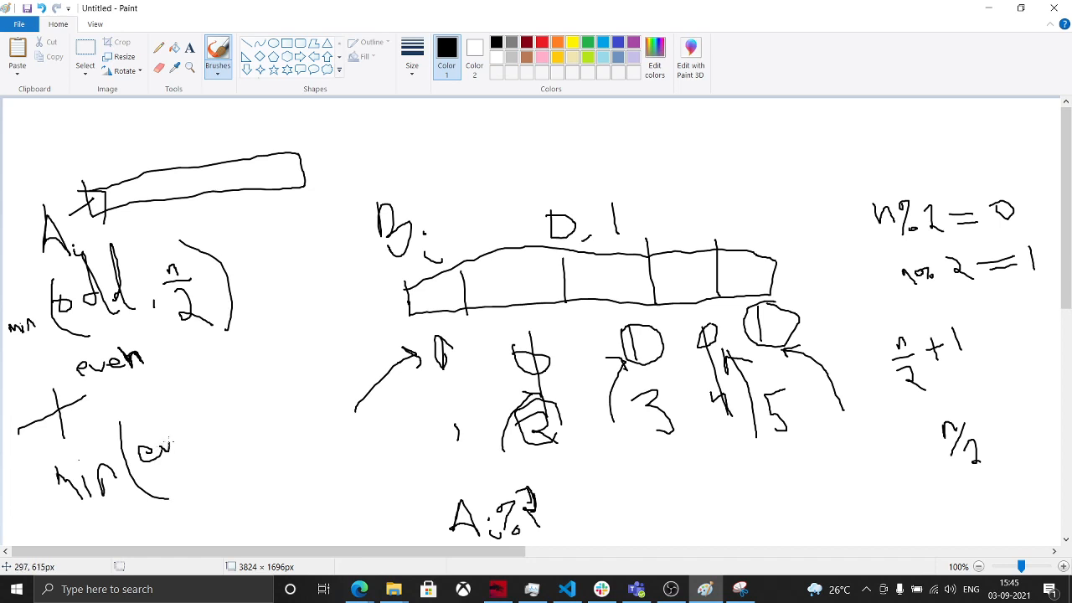
drag(168, 452, 201, 427)
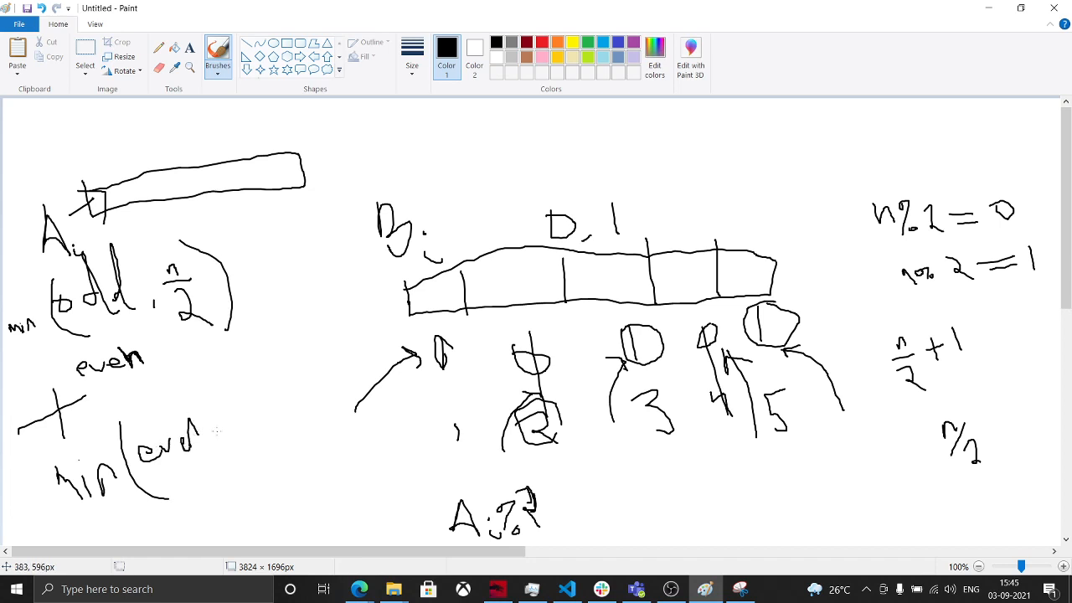
drag(213, 469, 256, 402)
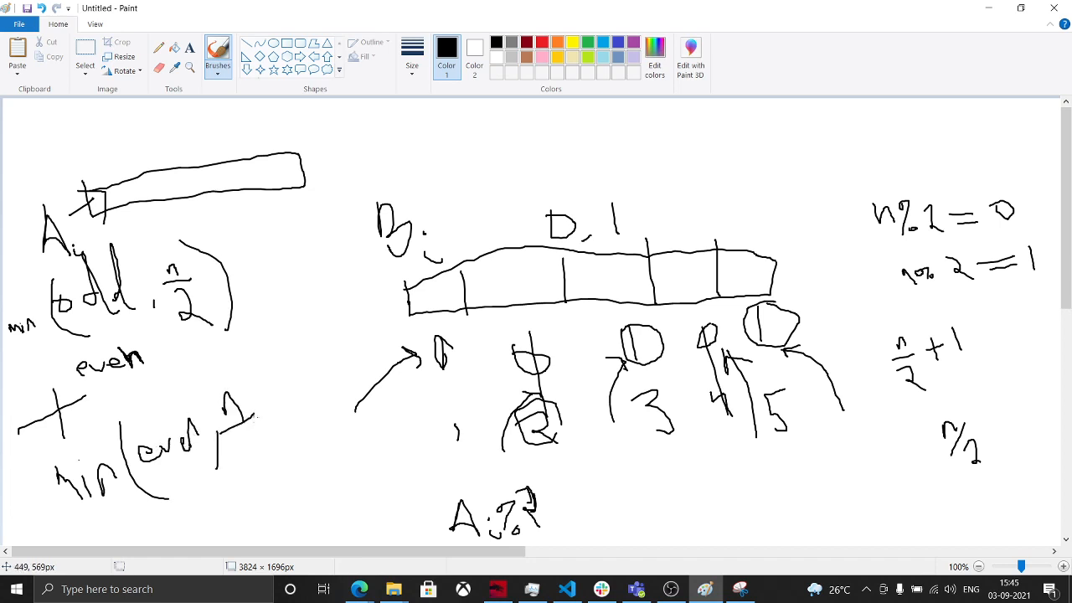
drag(251, 394, 268, 453)
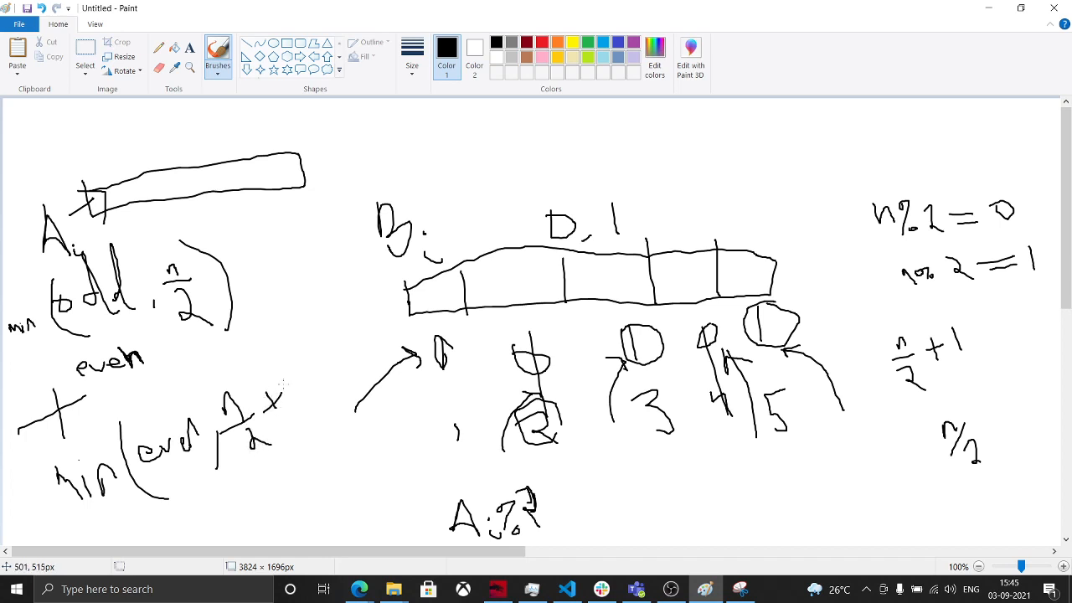
drag(285, 356, 329, 448)
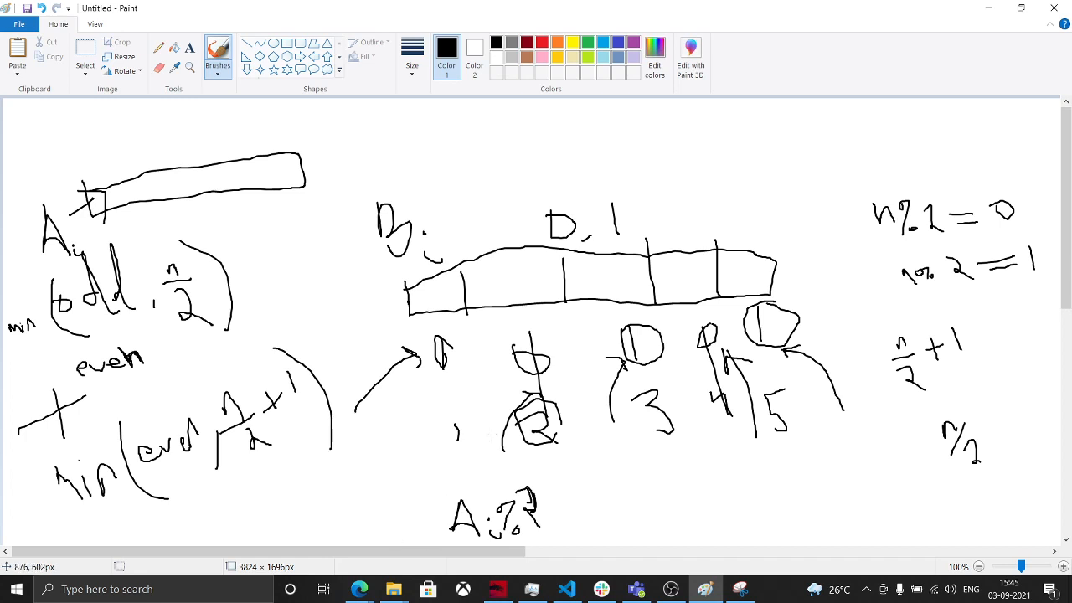
scroll(down, 3)
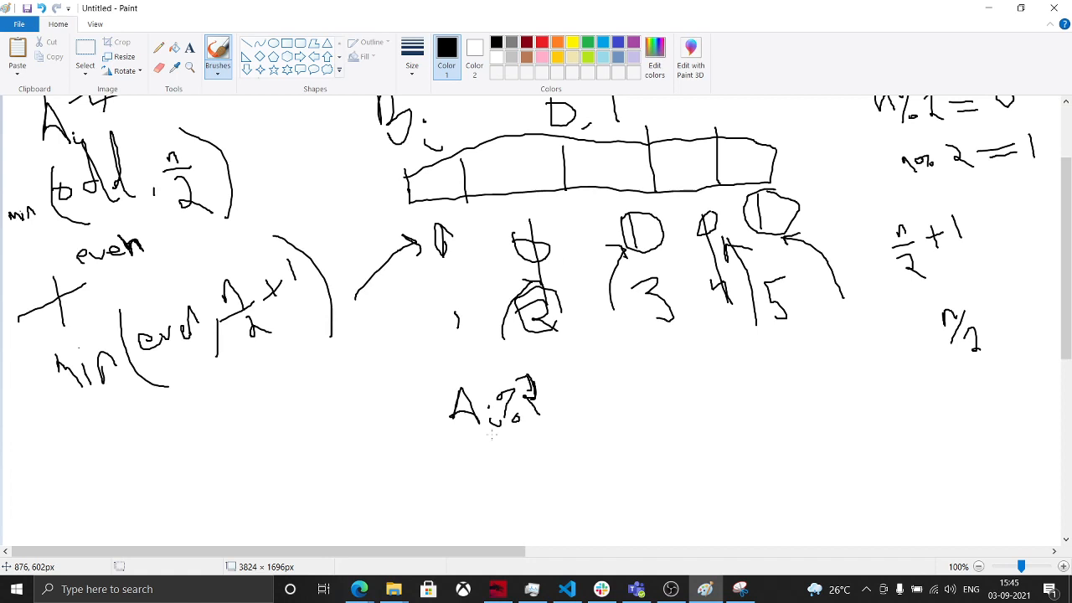
scroll(down, 3)
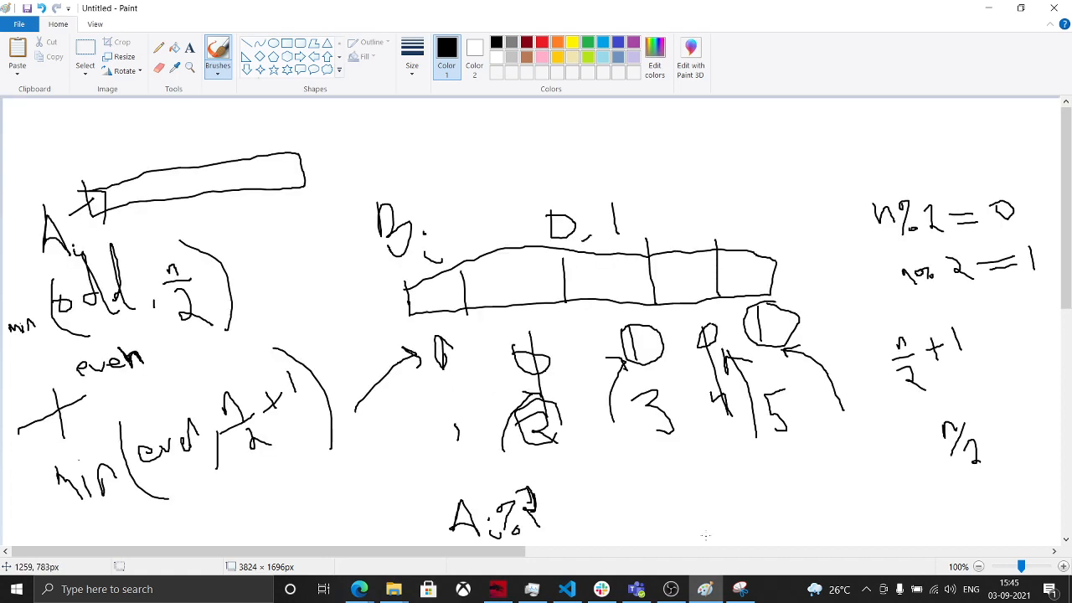